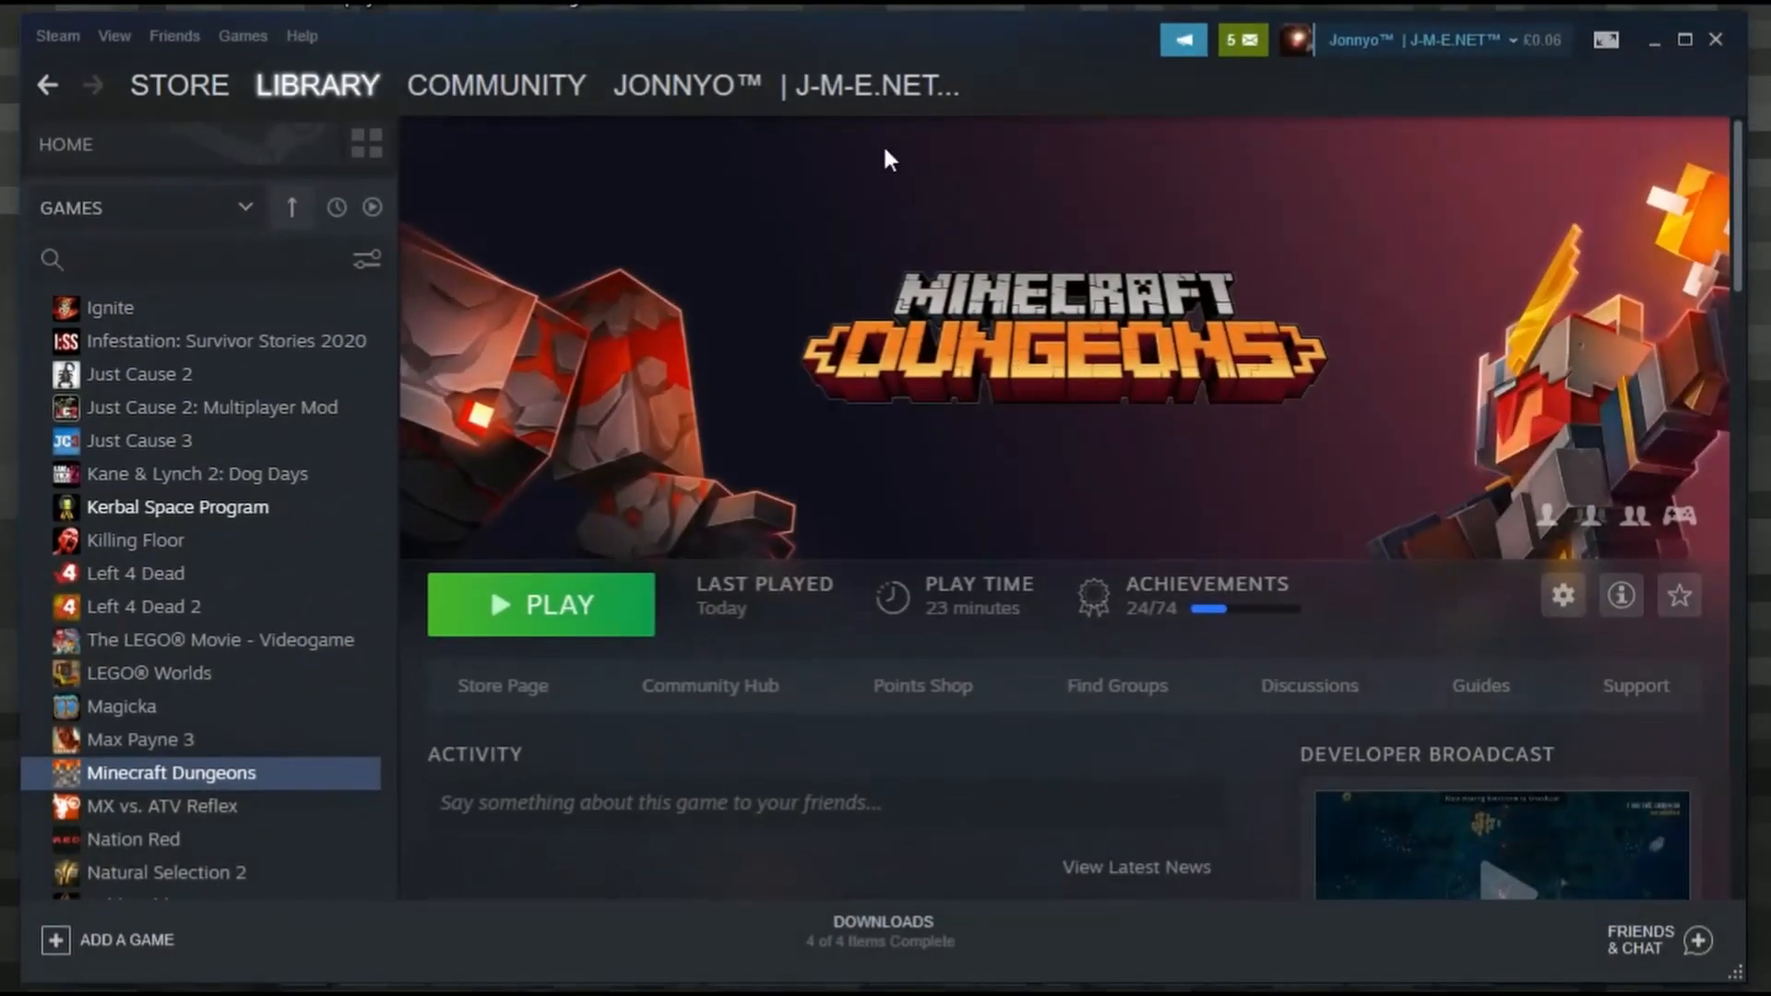
mouse_move(201, 791)
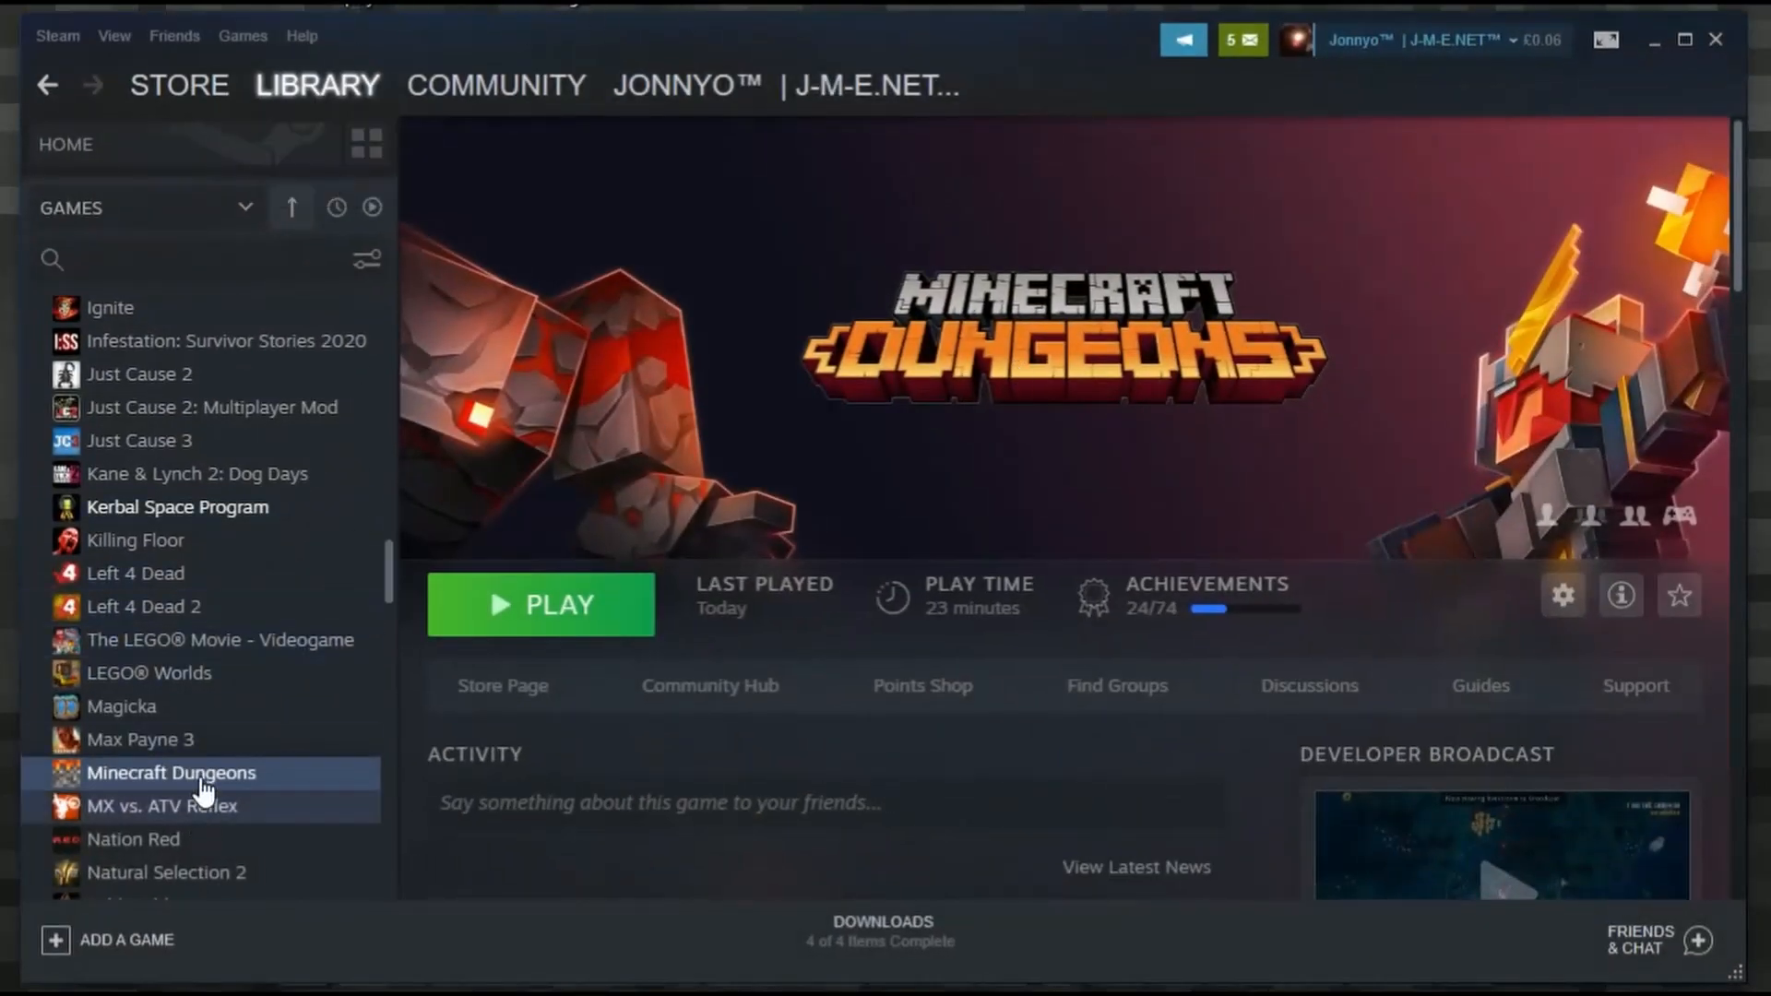
Browse Minecraft Dungeons' local files from its Steam library entry.
right_click(170, 773)
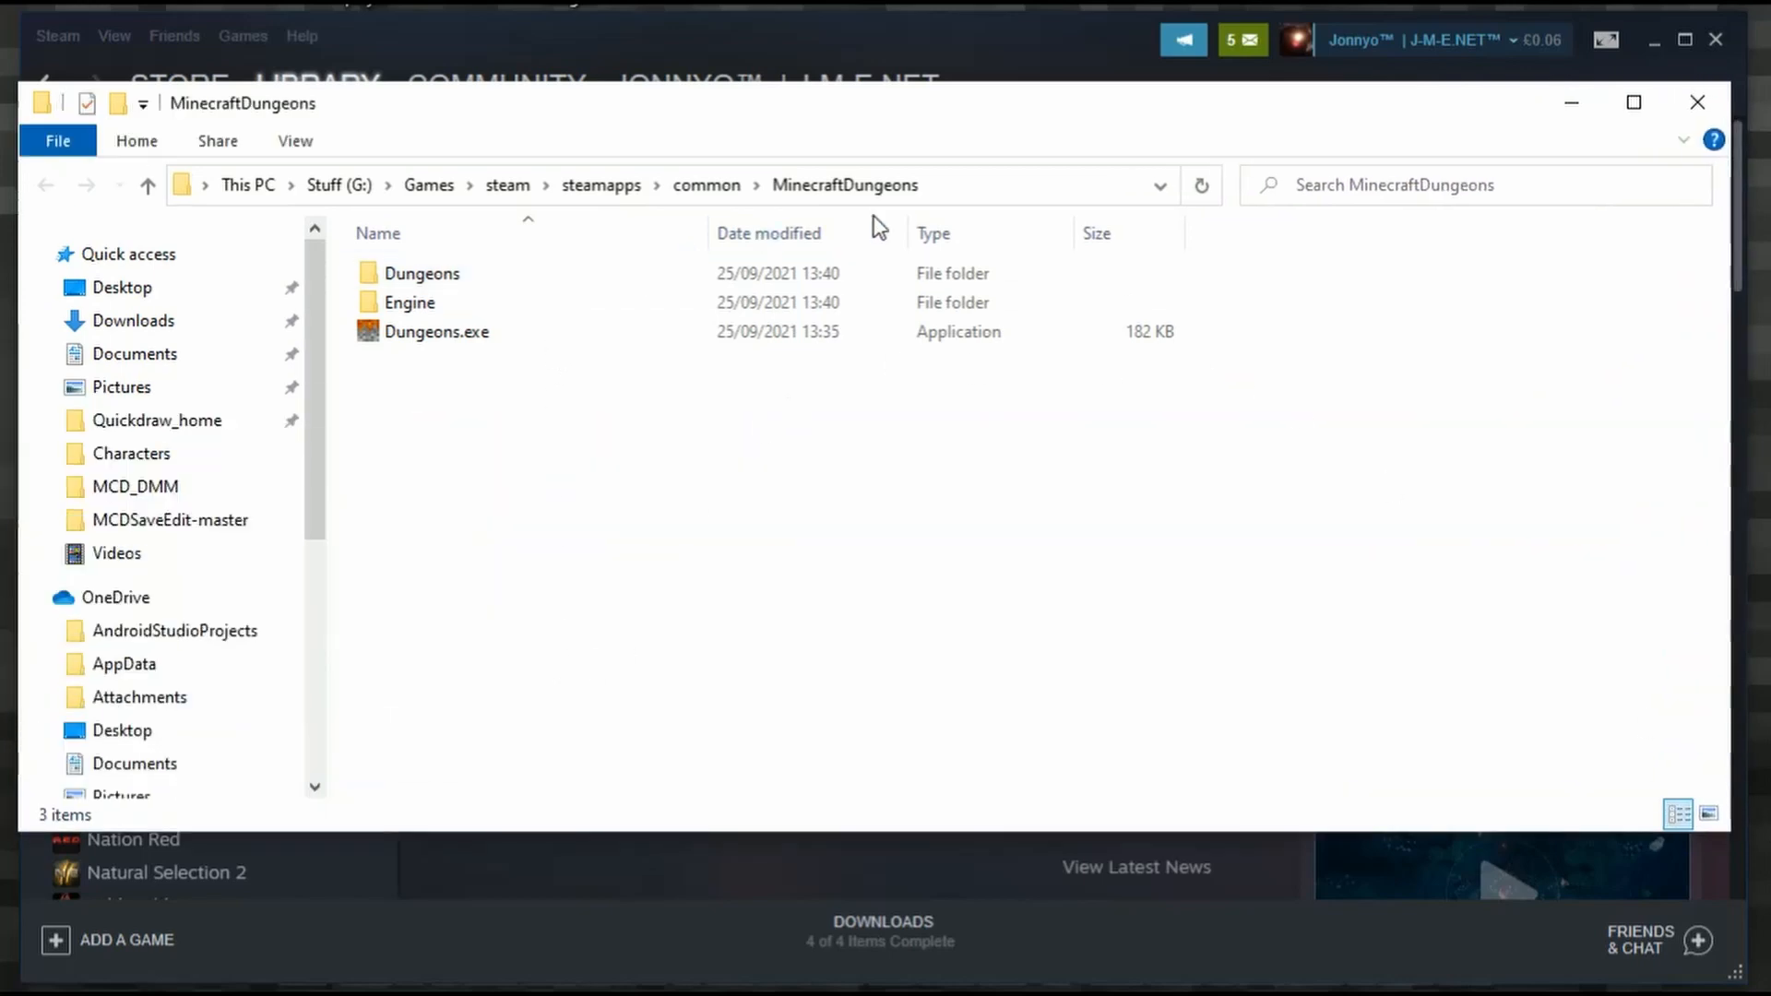
Navigate into Dungeons\Content\Paks and look over its 45 pakchunk .pak files.
double_click(421, 272)
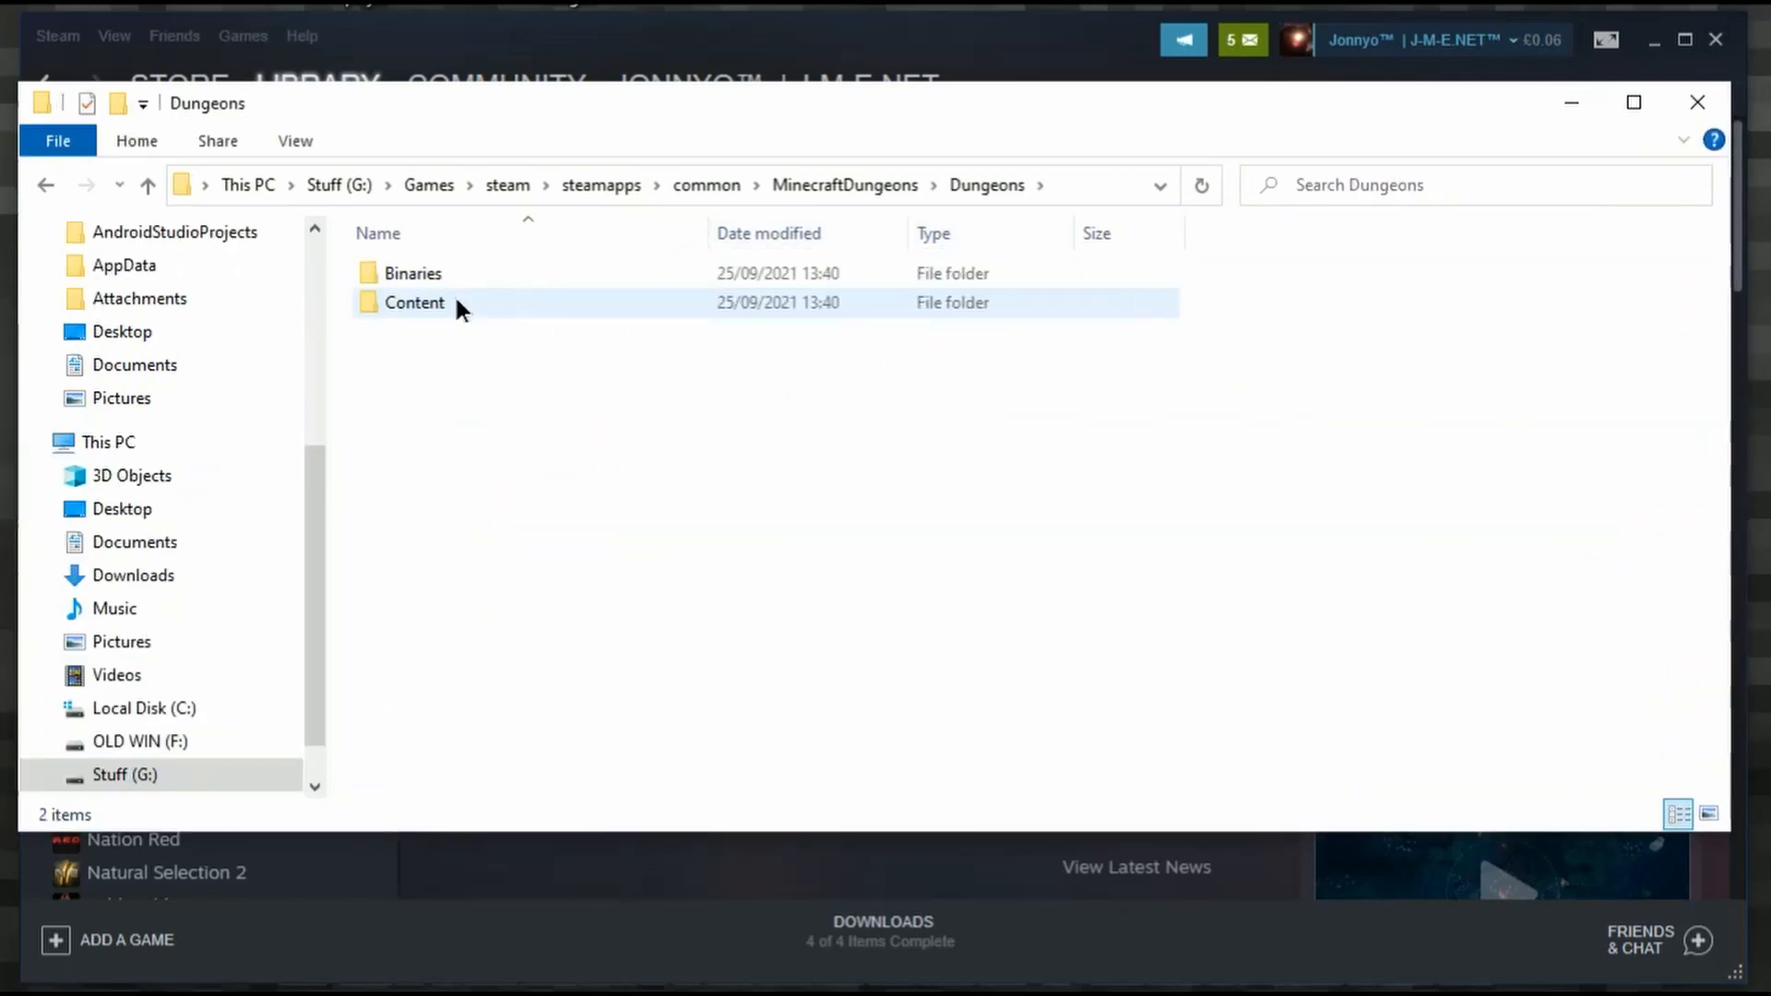
double_click(413, 302)
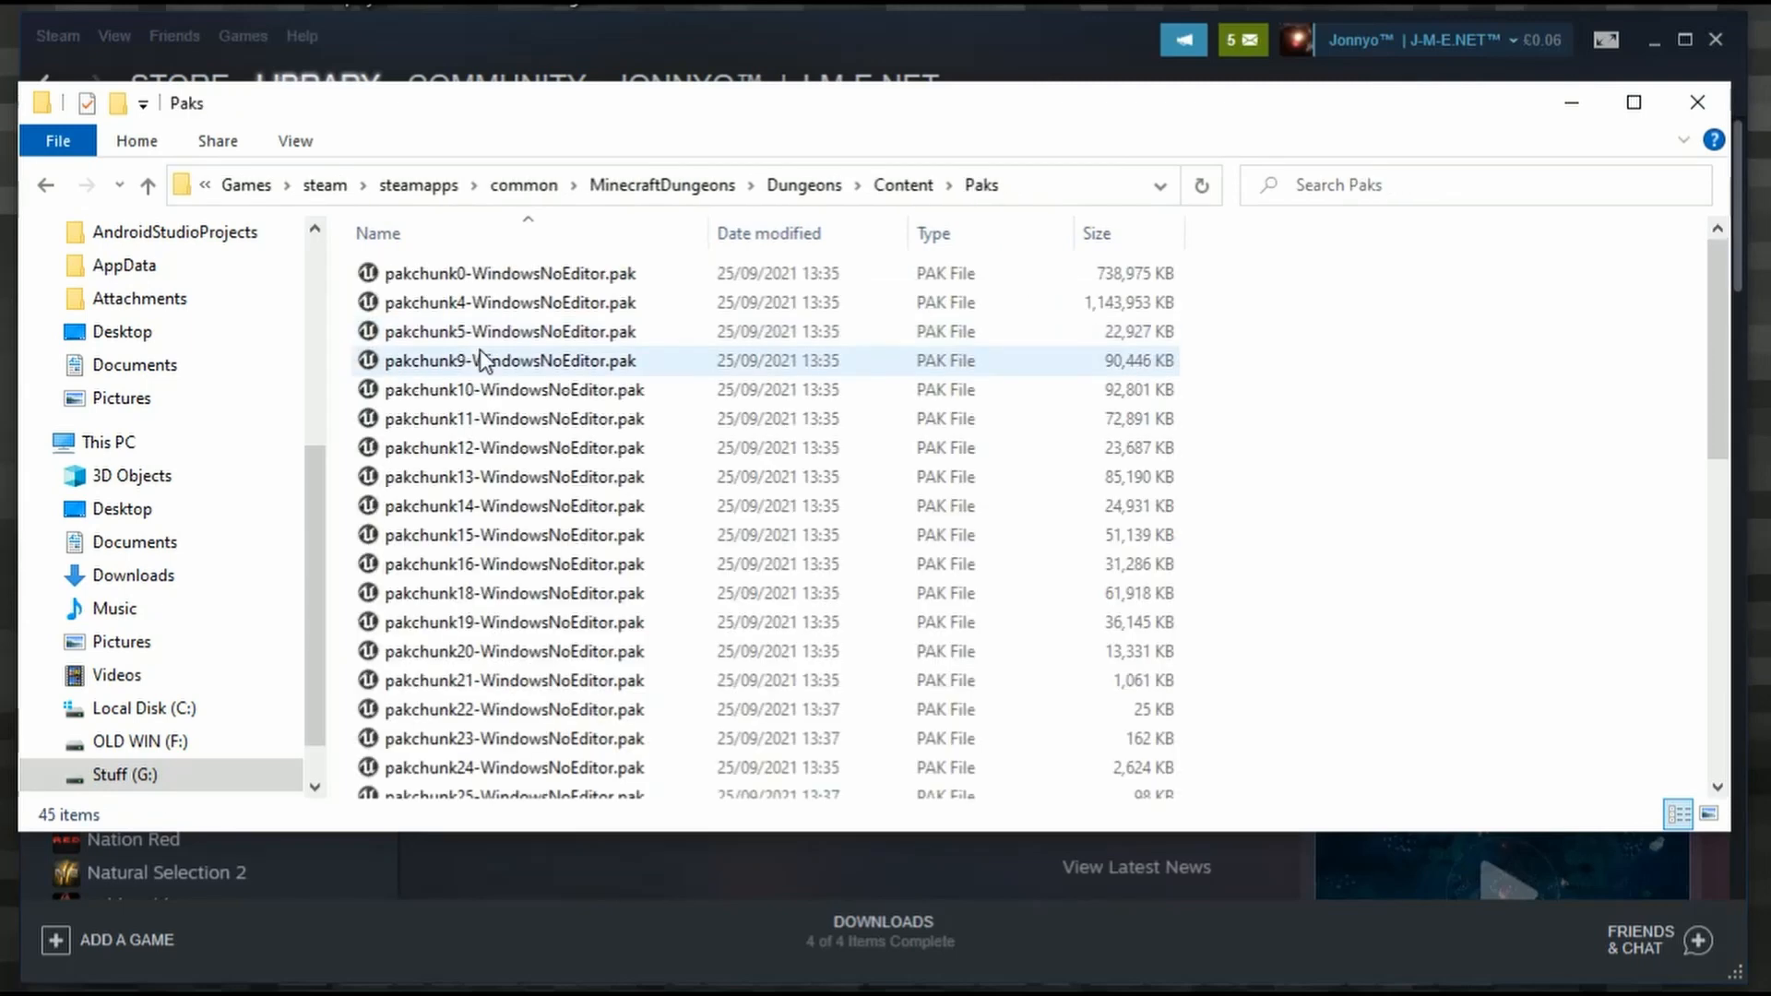
scroll("down", 3)
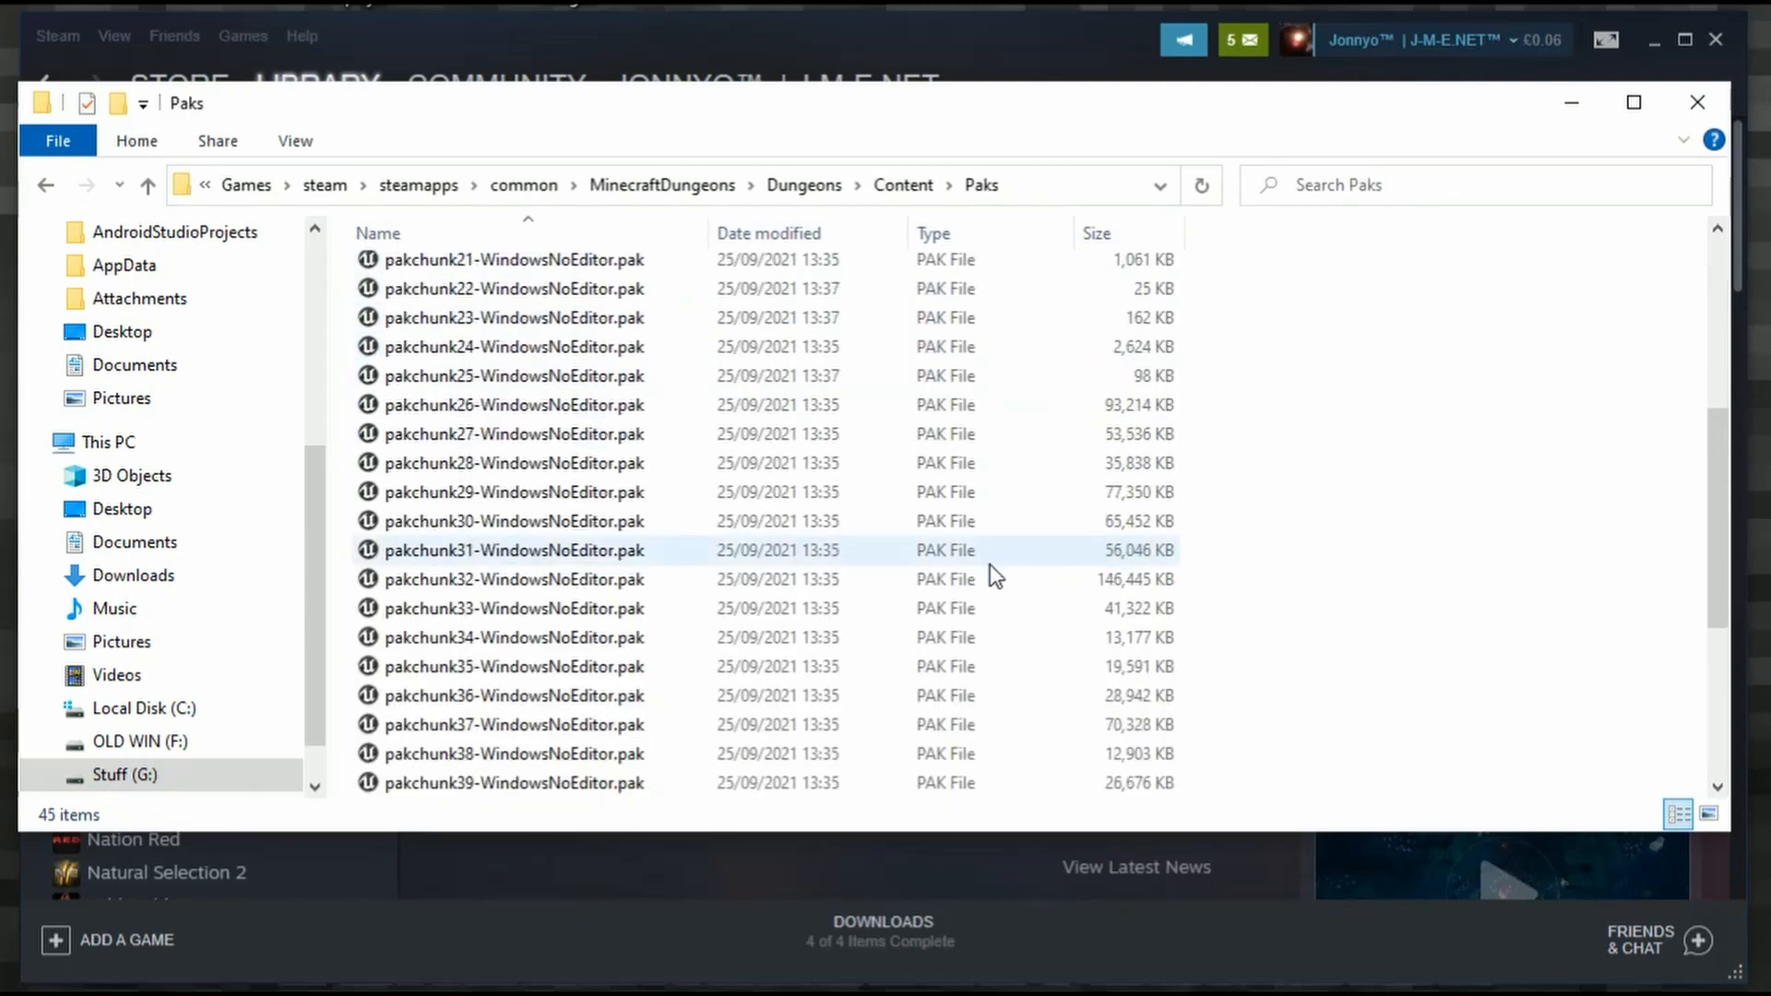
scroll("up", 3)
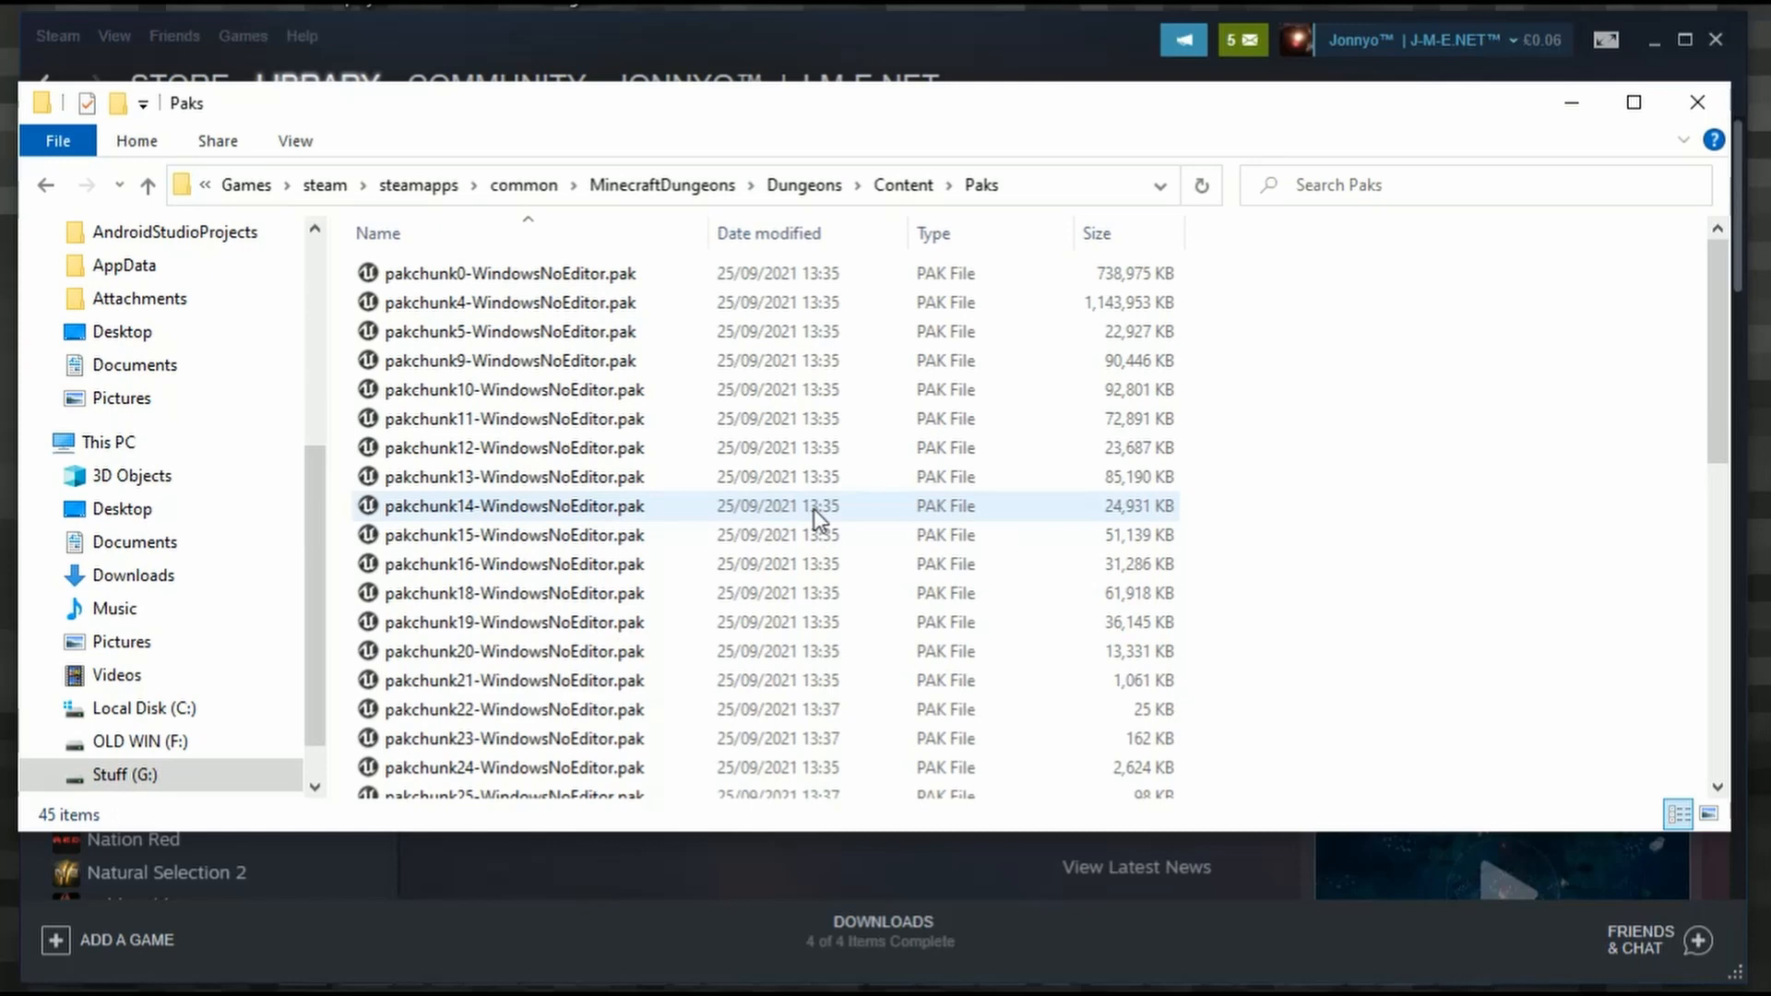
Create a new folder named ~mods inside Paks and open it.
right_click(1361, 453)
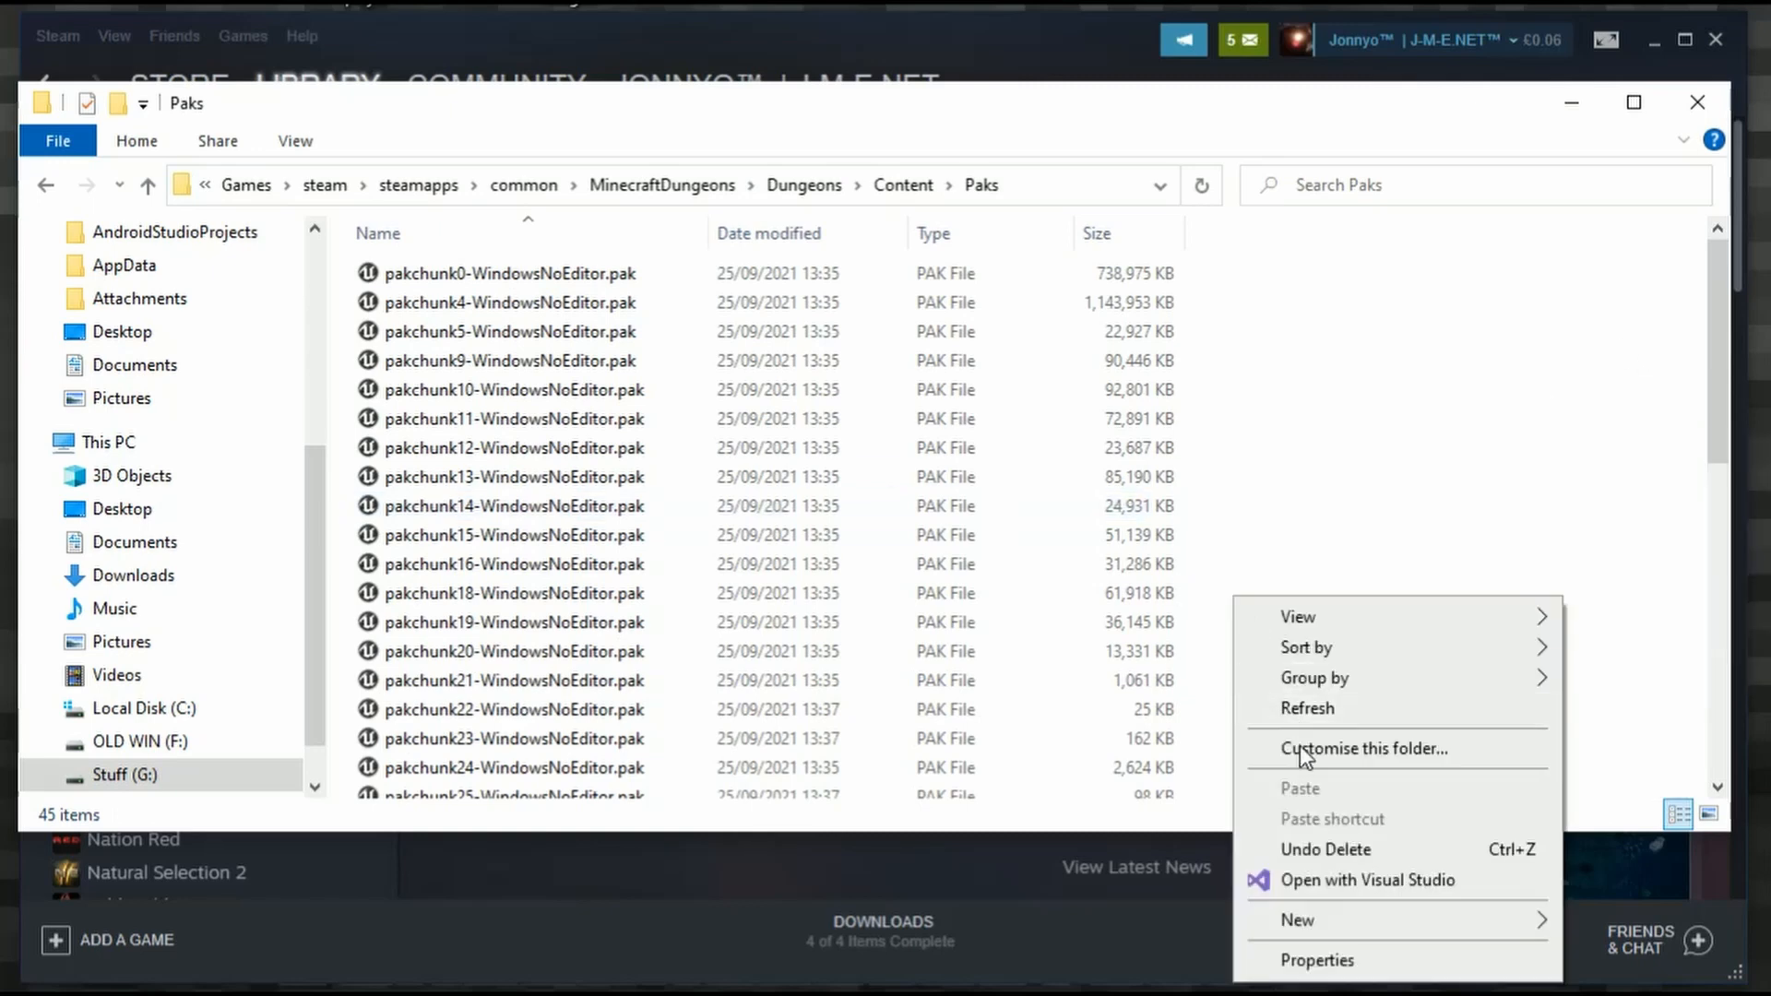
left_click(1298, 920)
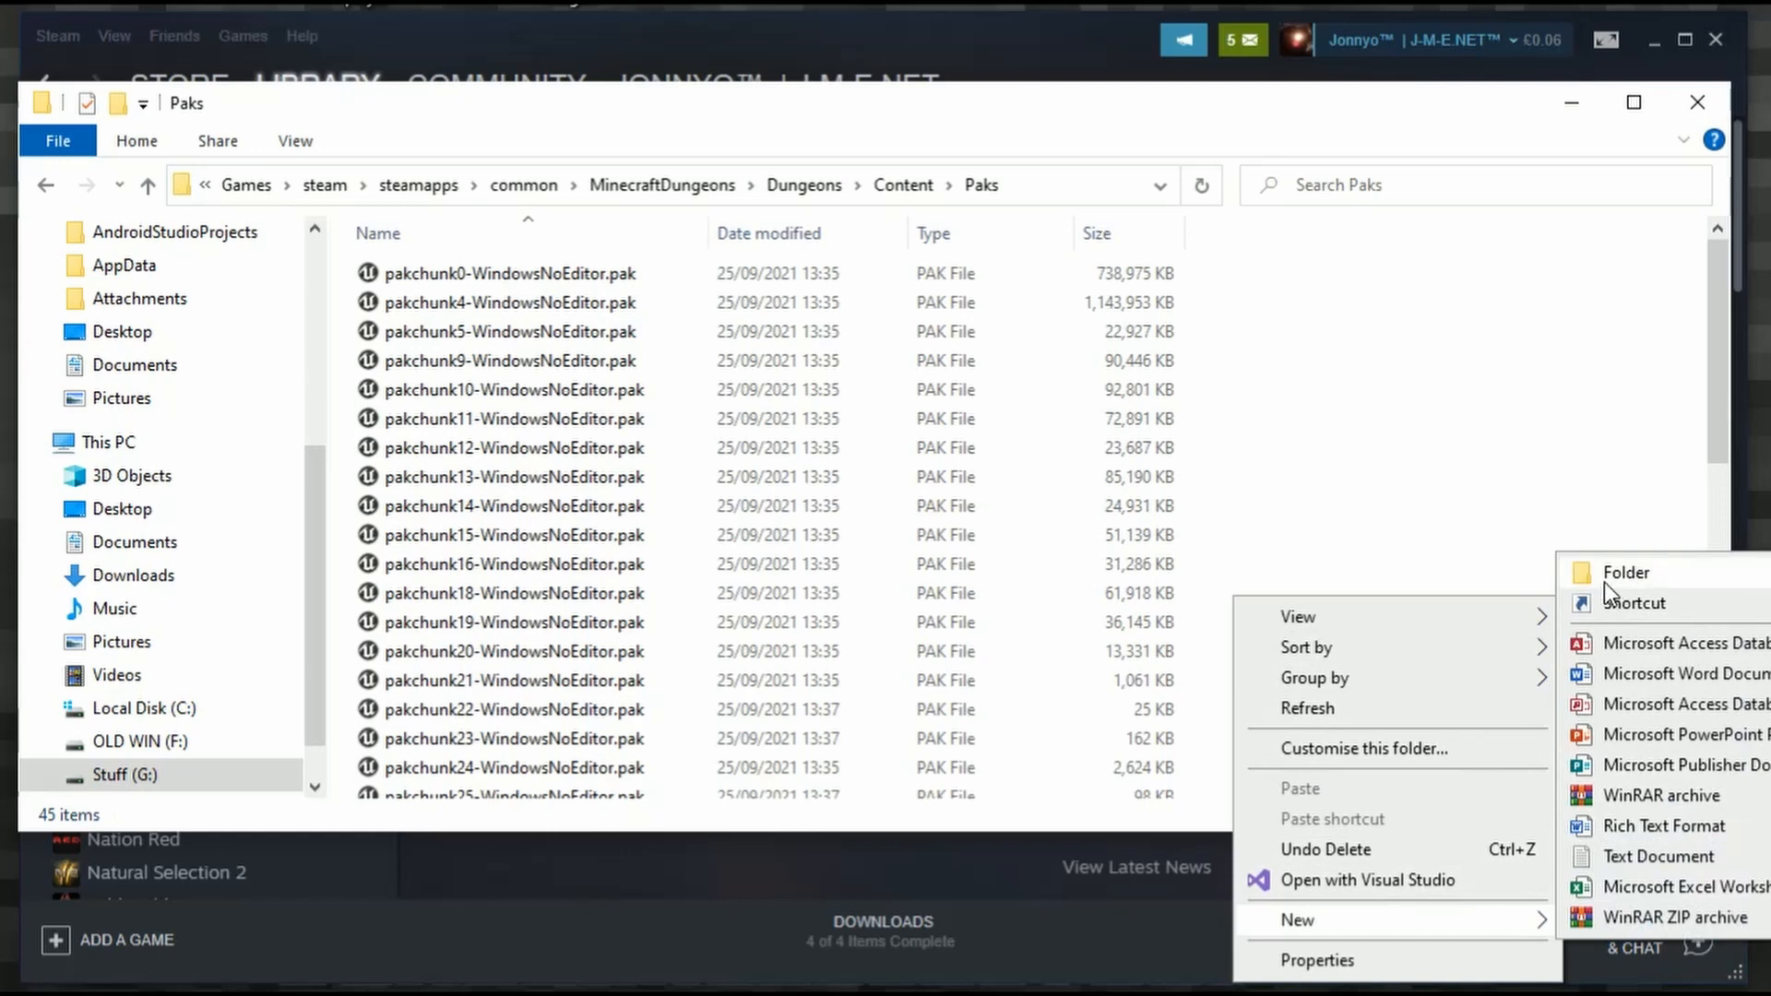
left_click(1625, 573)
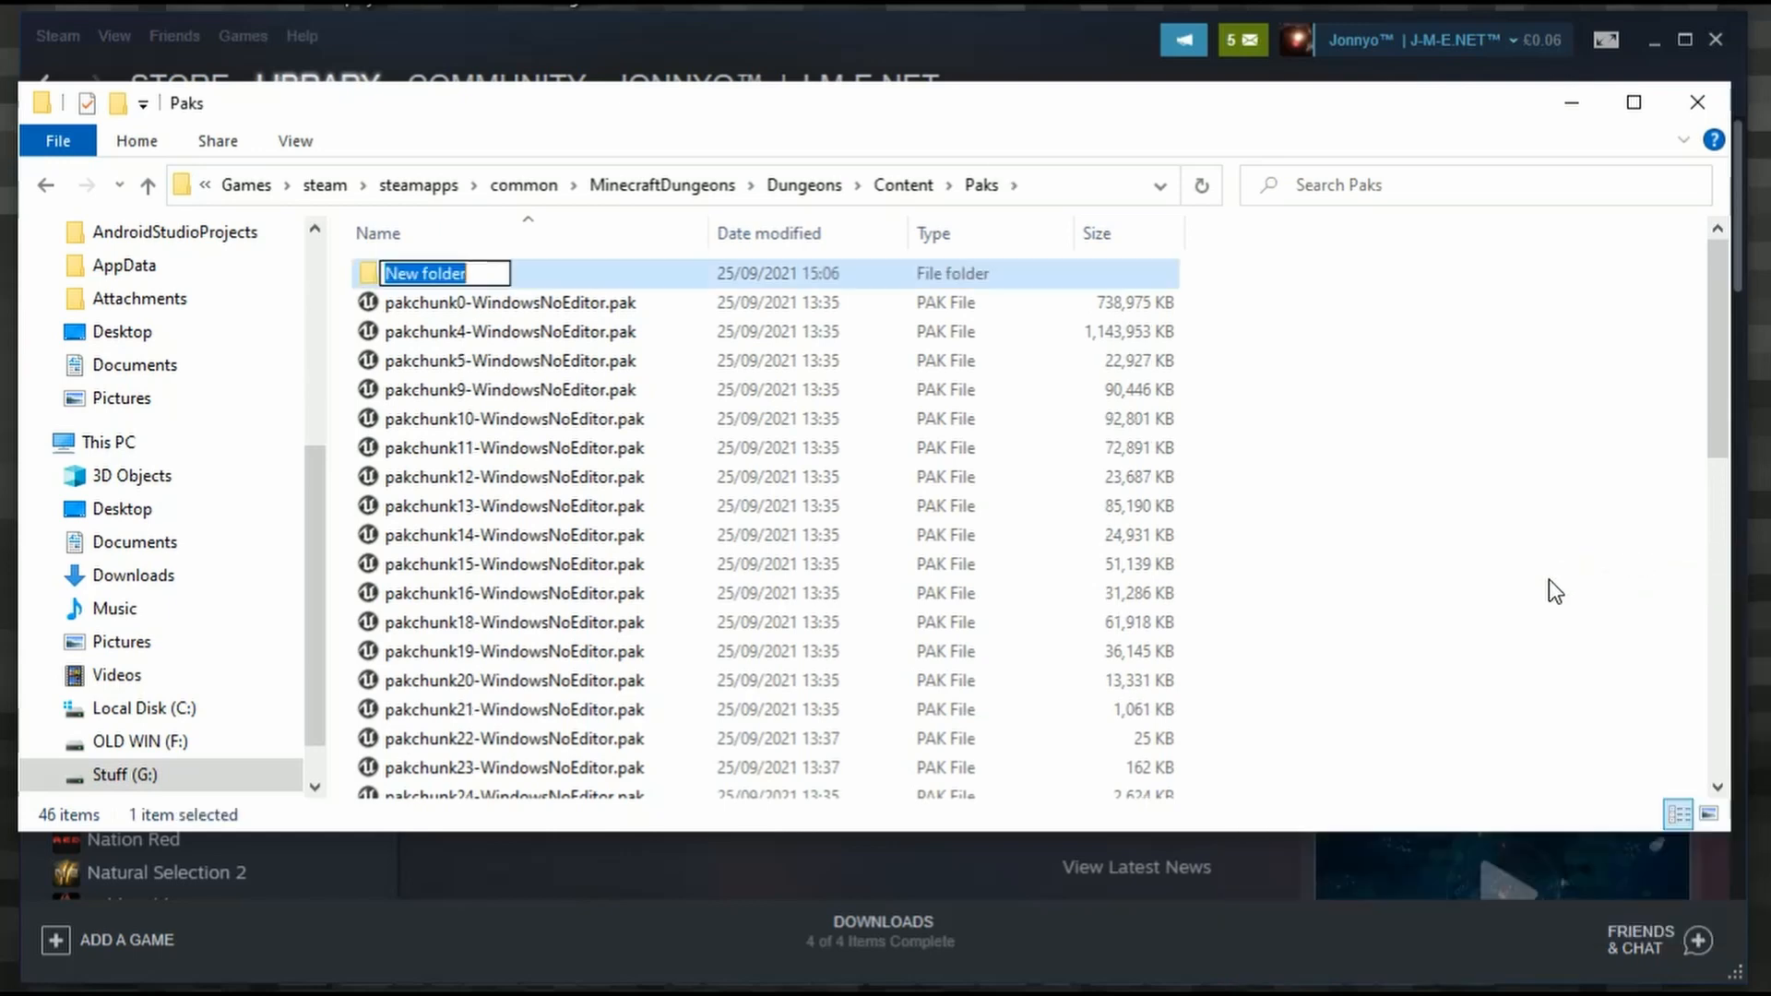
type("~")
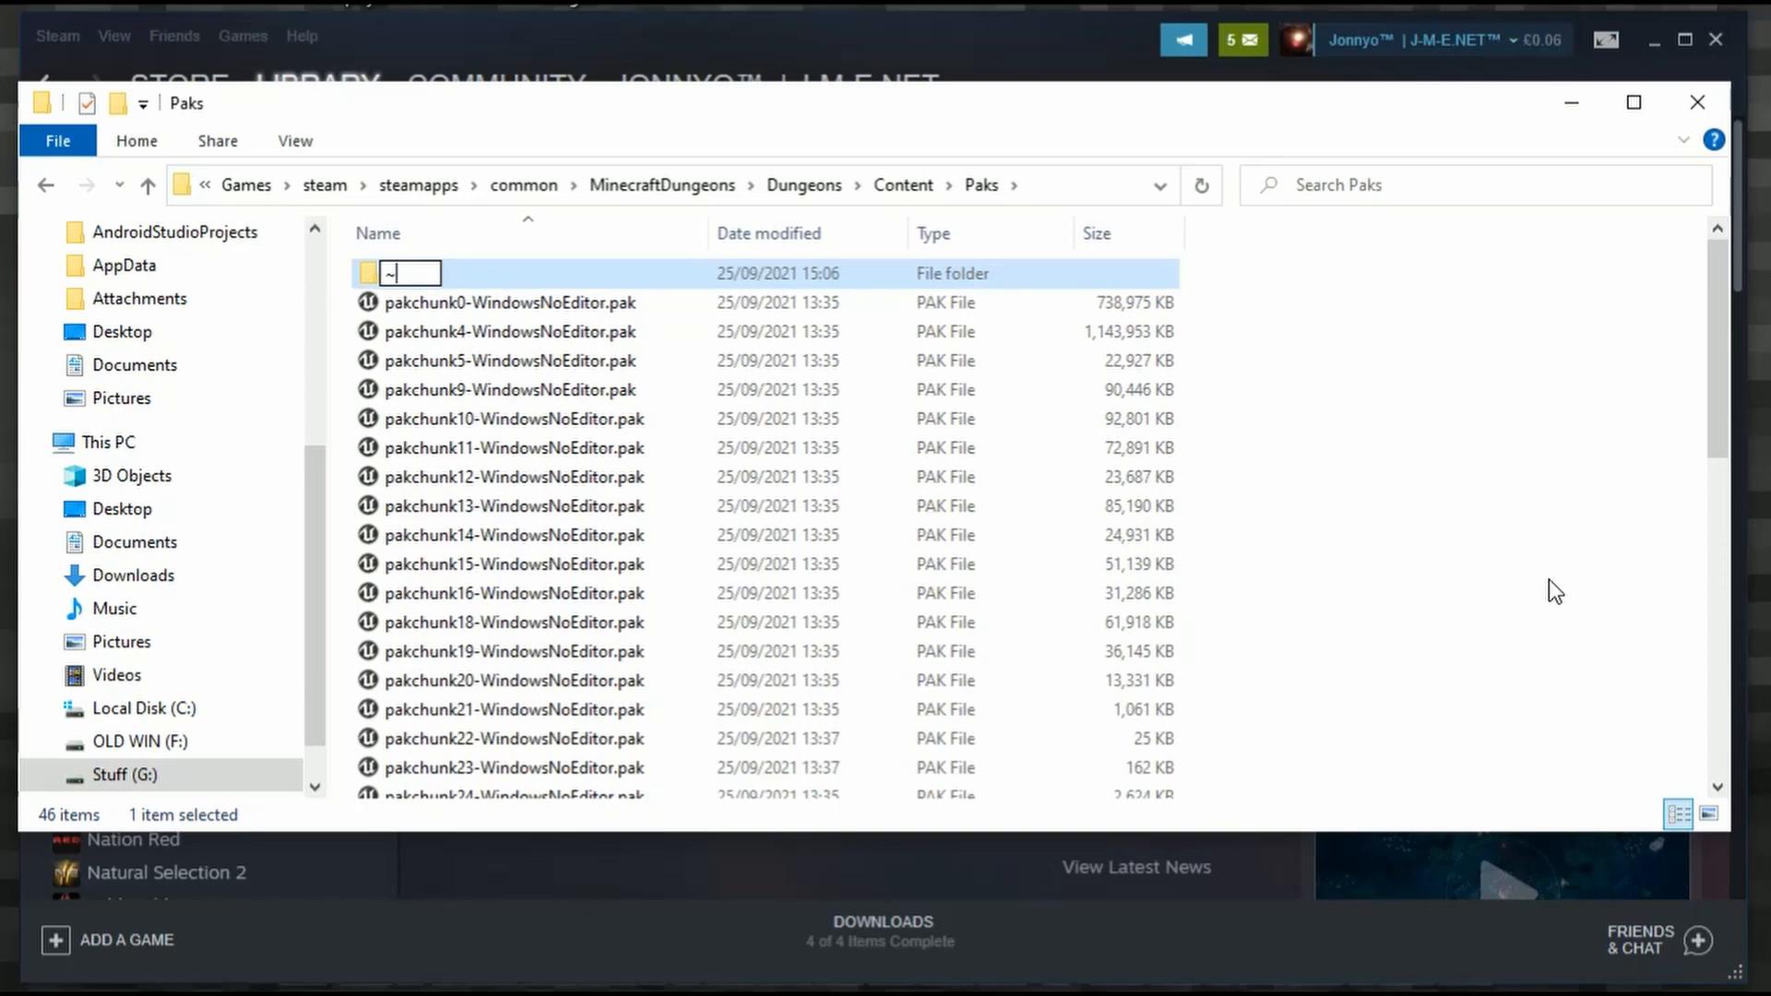
type("mods")
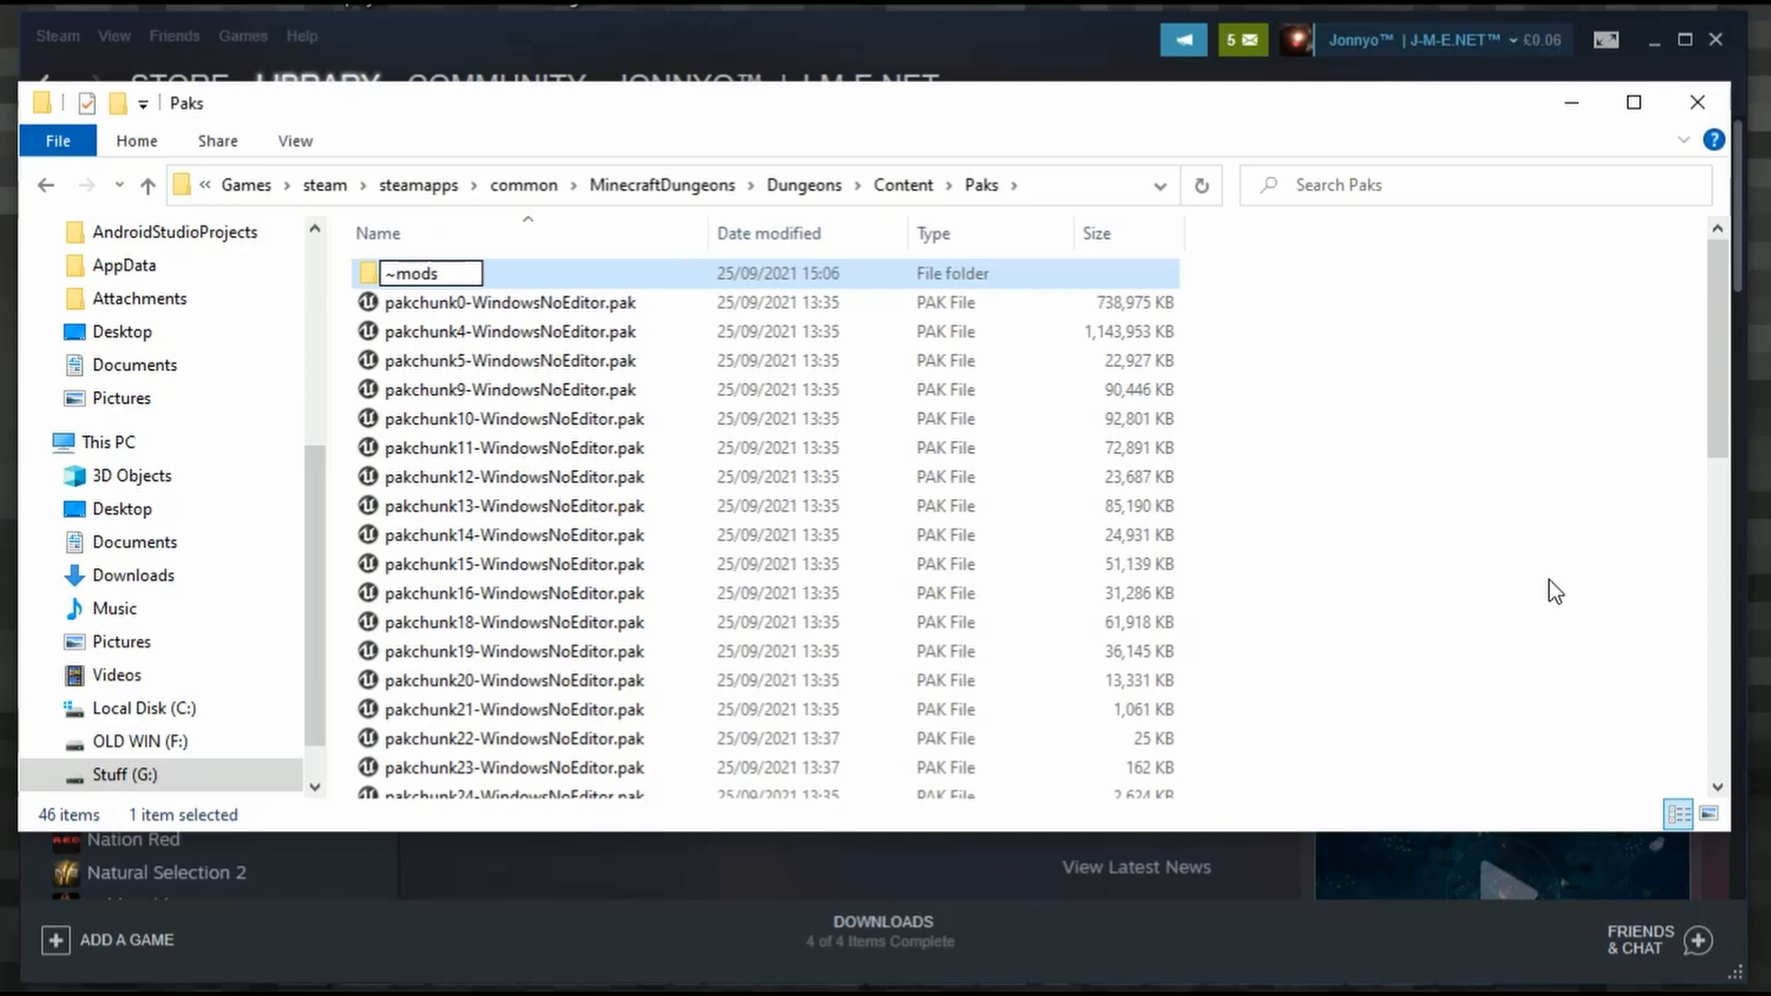
double_click(413, 273)
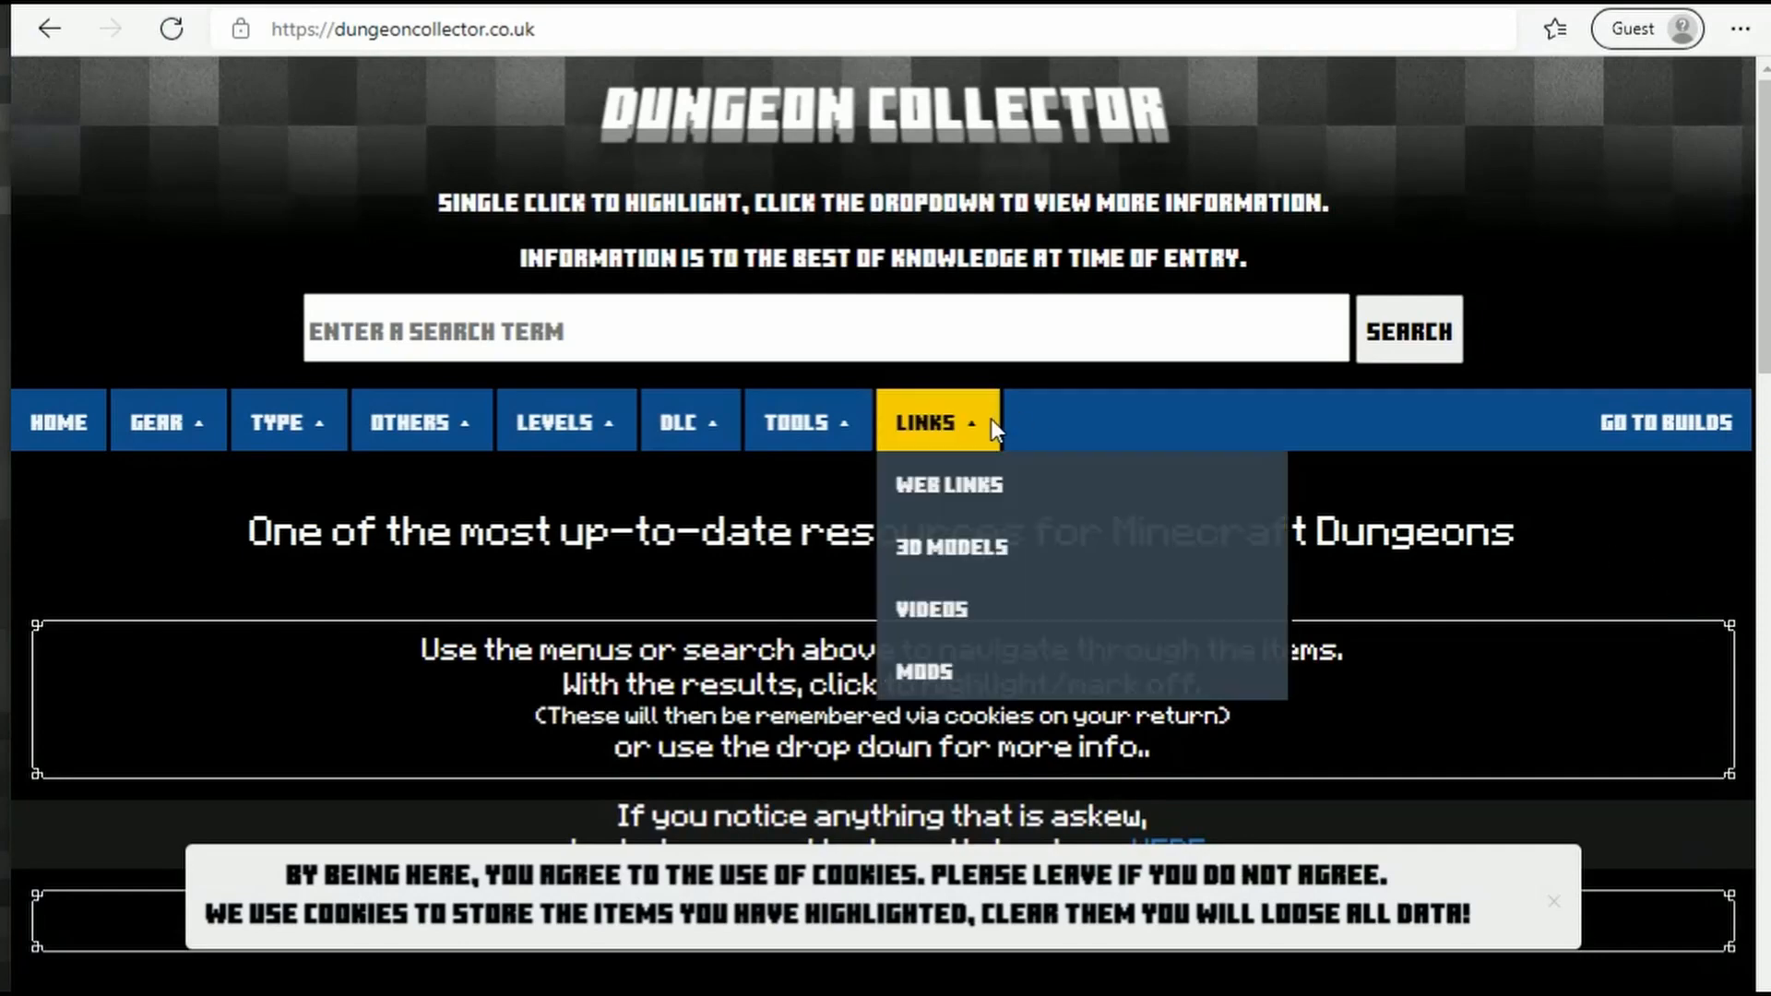
Download the Sabers mod from Dungeon Collector's mods page and open the downloads folder.
left_click(951, 547)
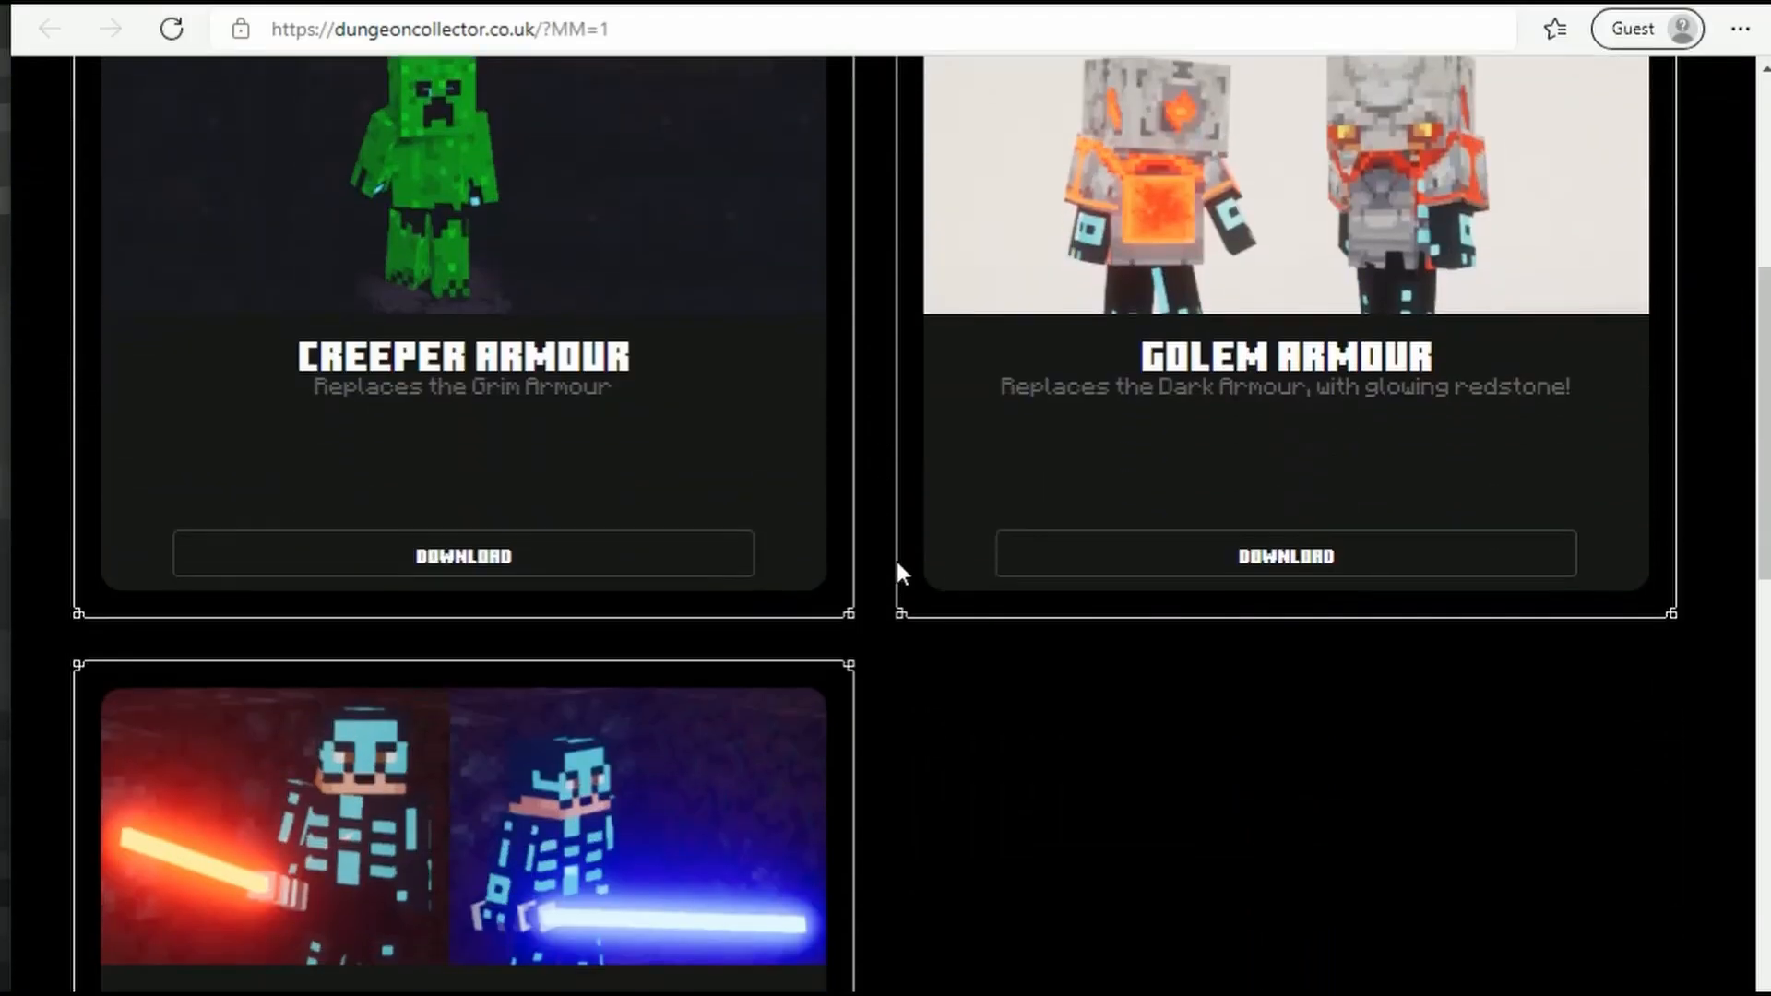
scroll("down", 3)
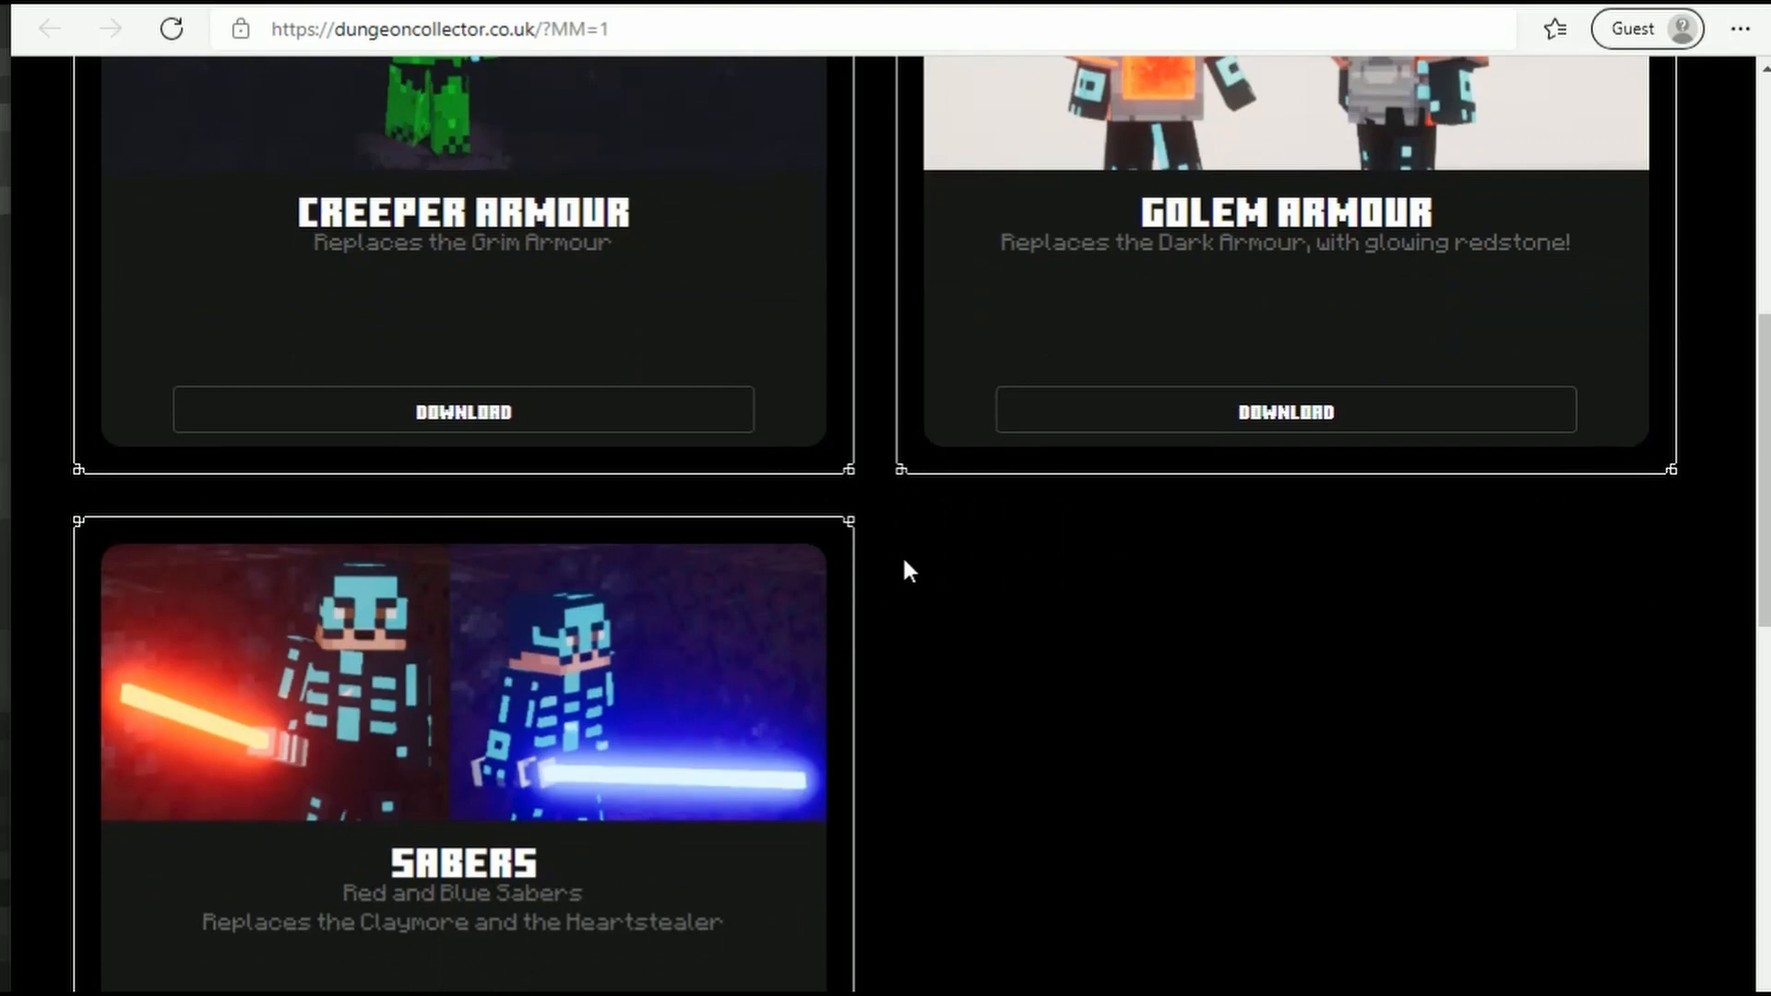
scroll("down", 3)
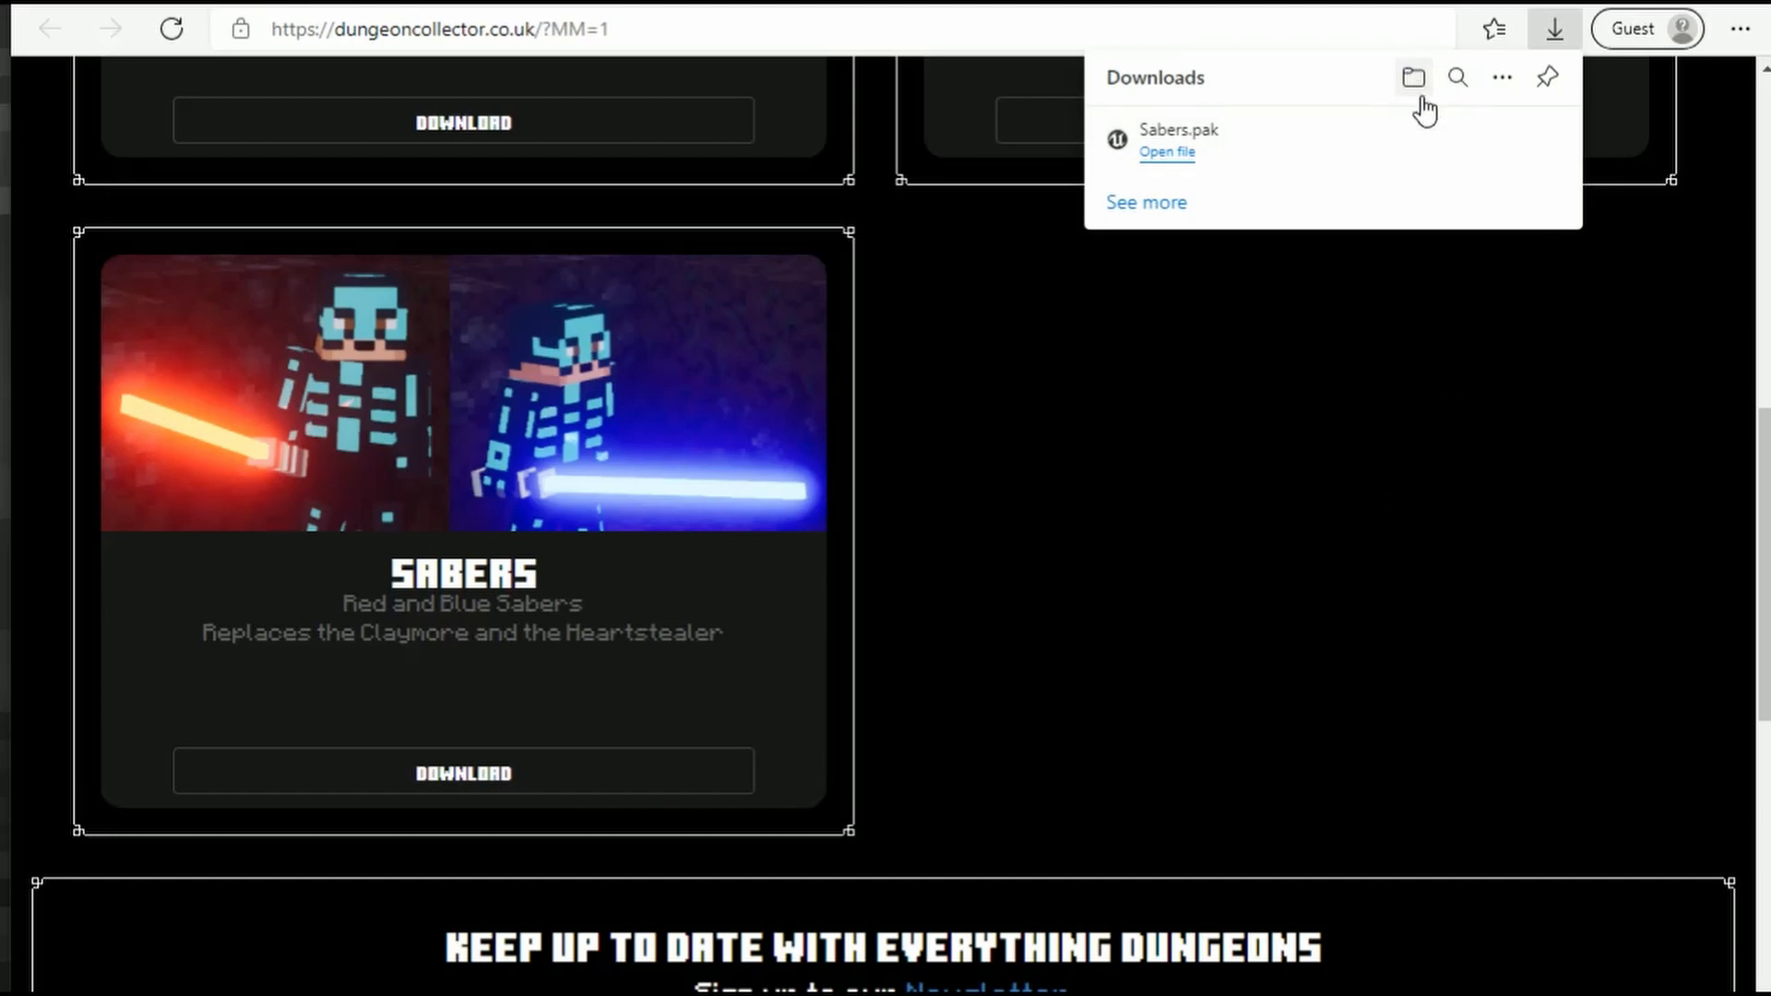
mouse_move(1413, 76)
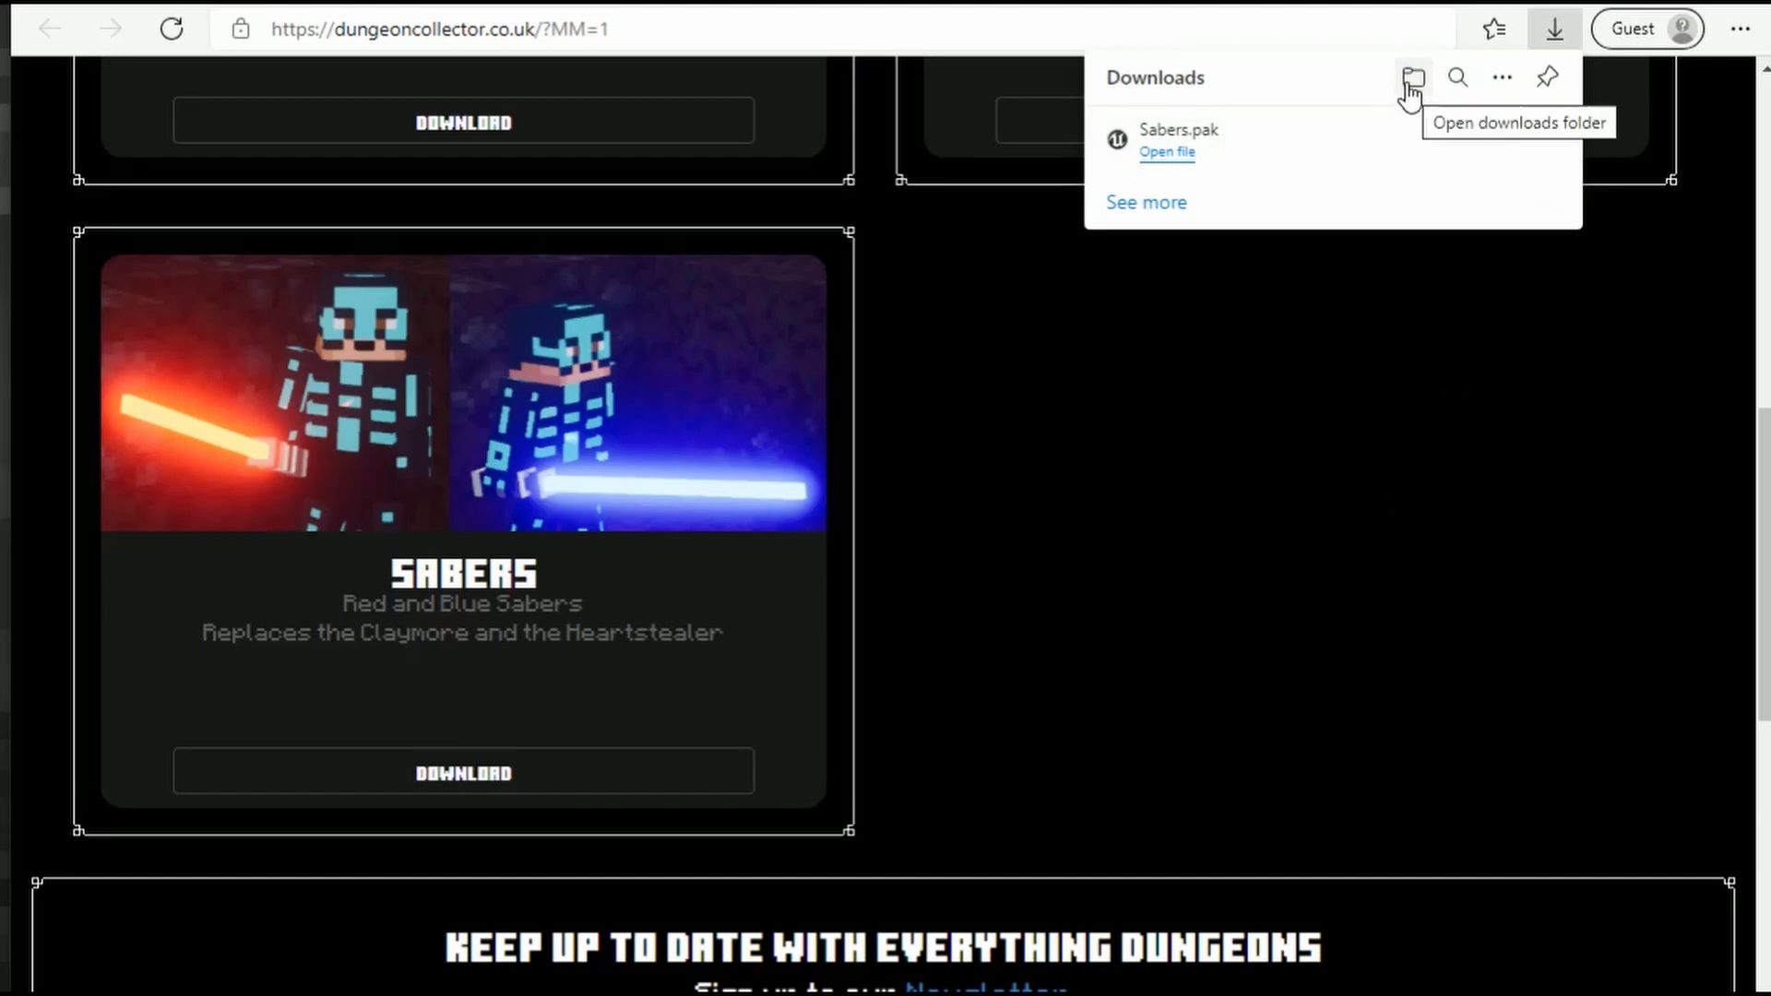
left_click(1413, 77)
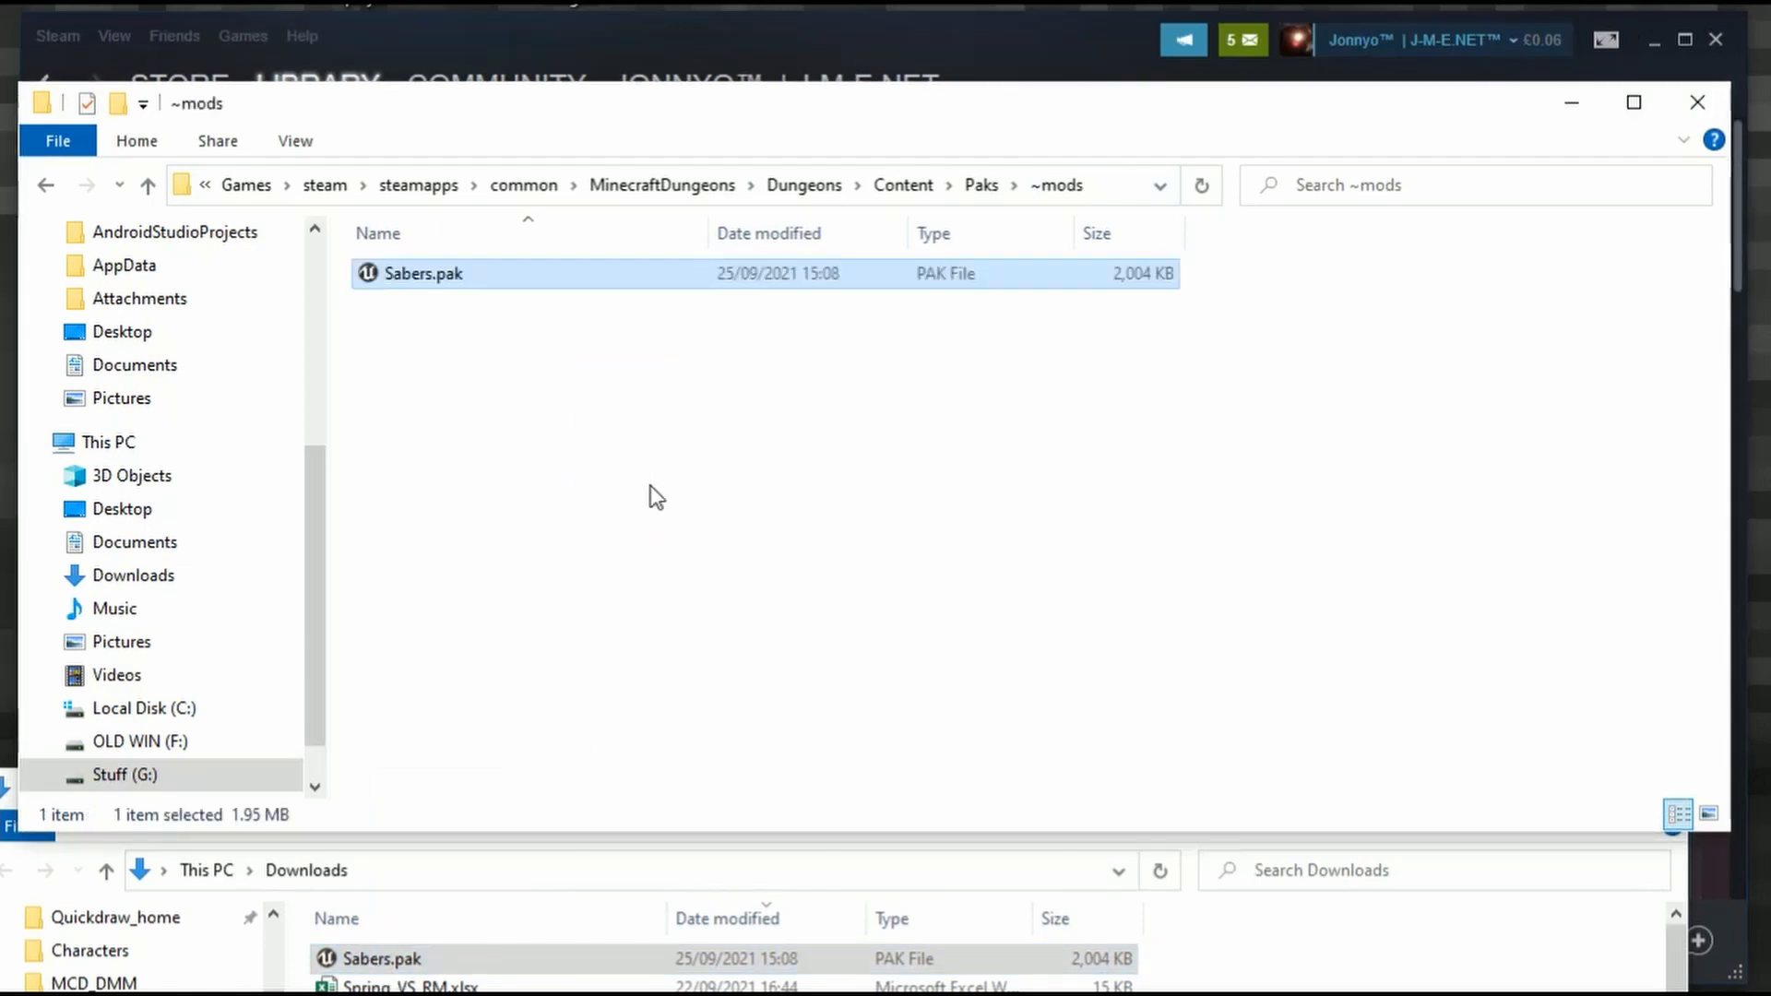
mouse_move(840, 584)
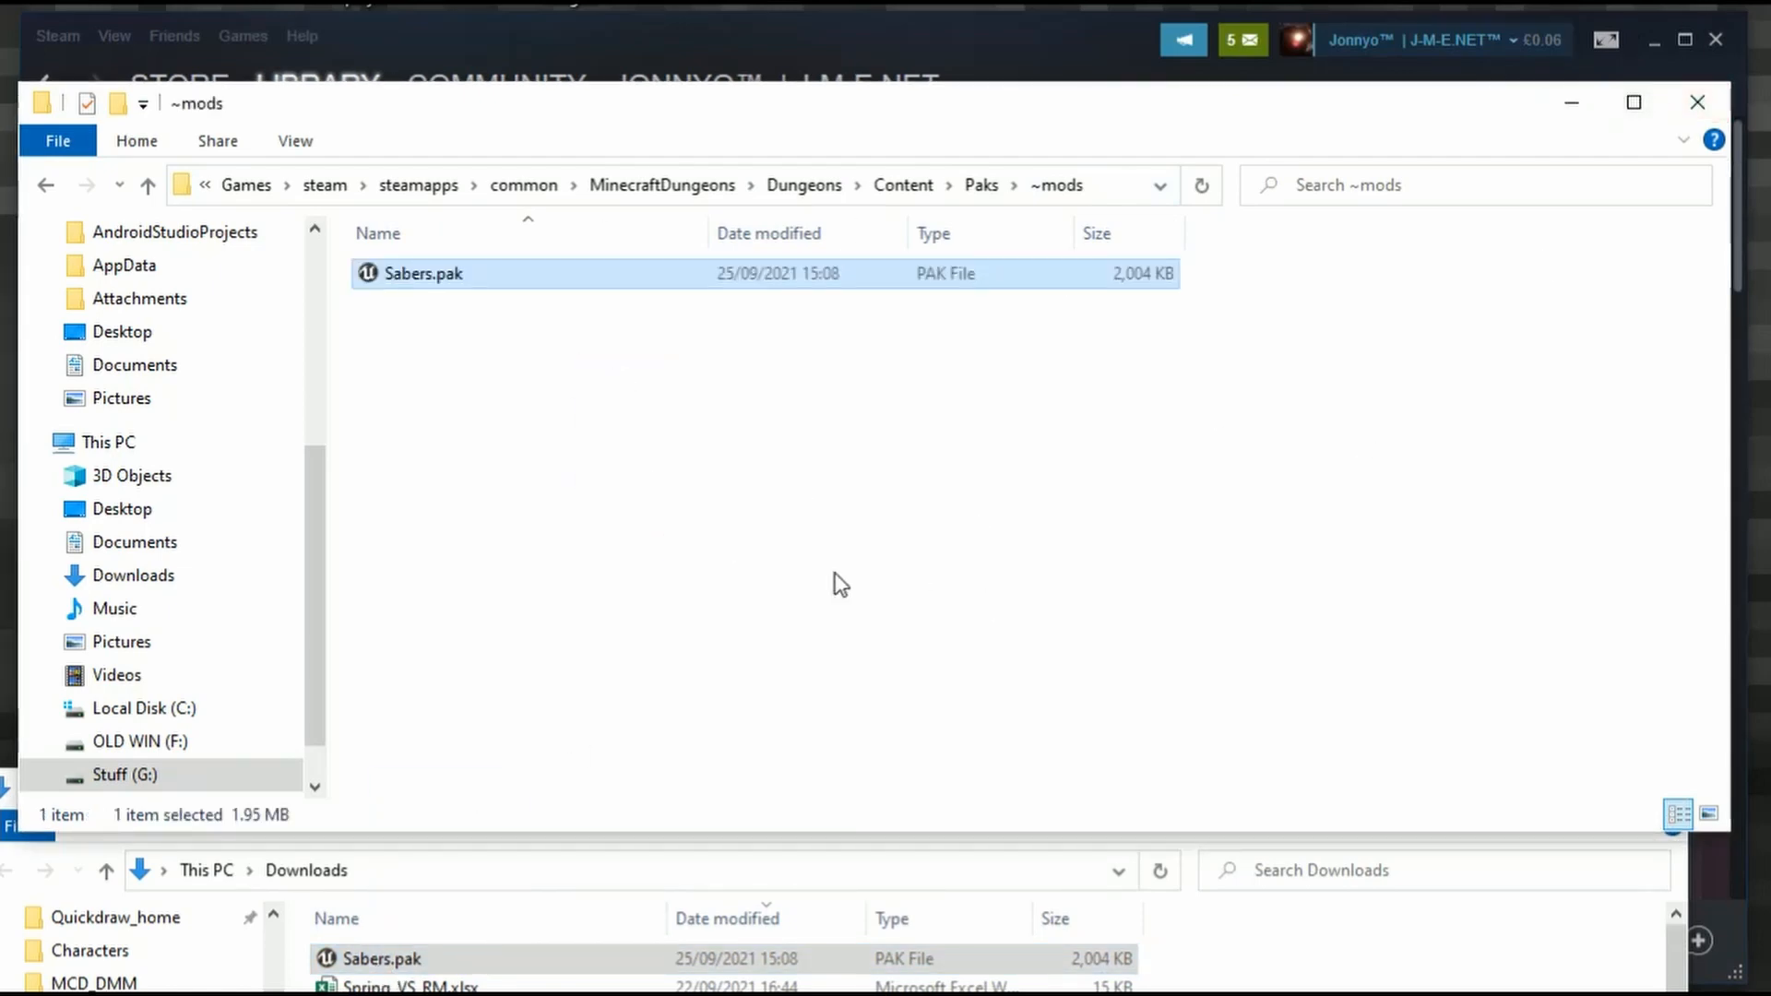
mouse_move(755, 521)
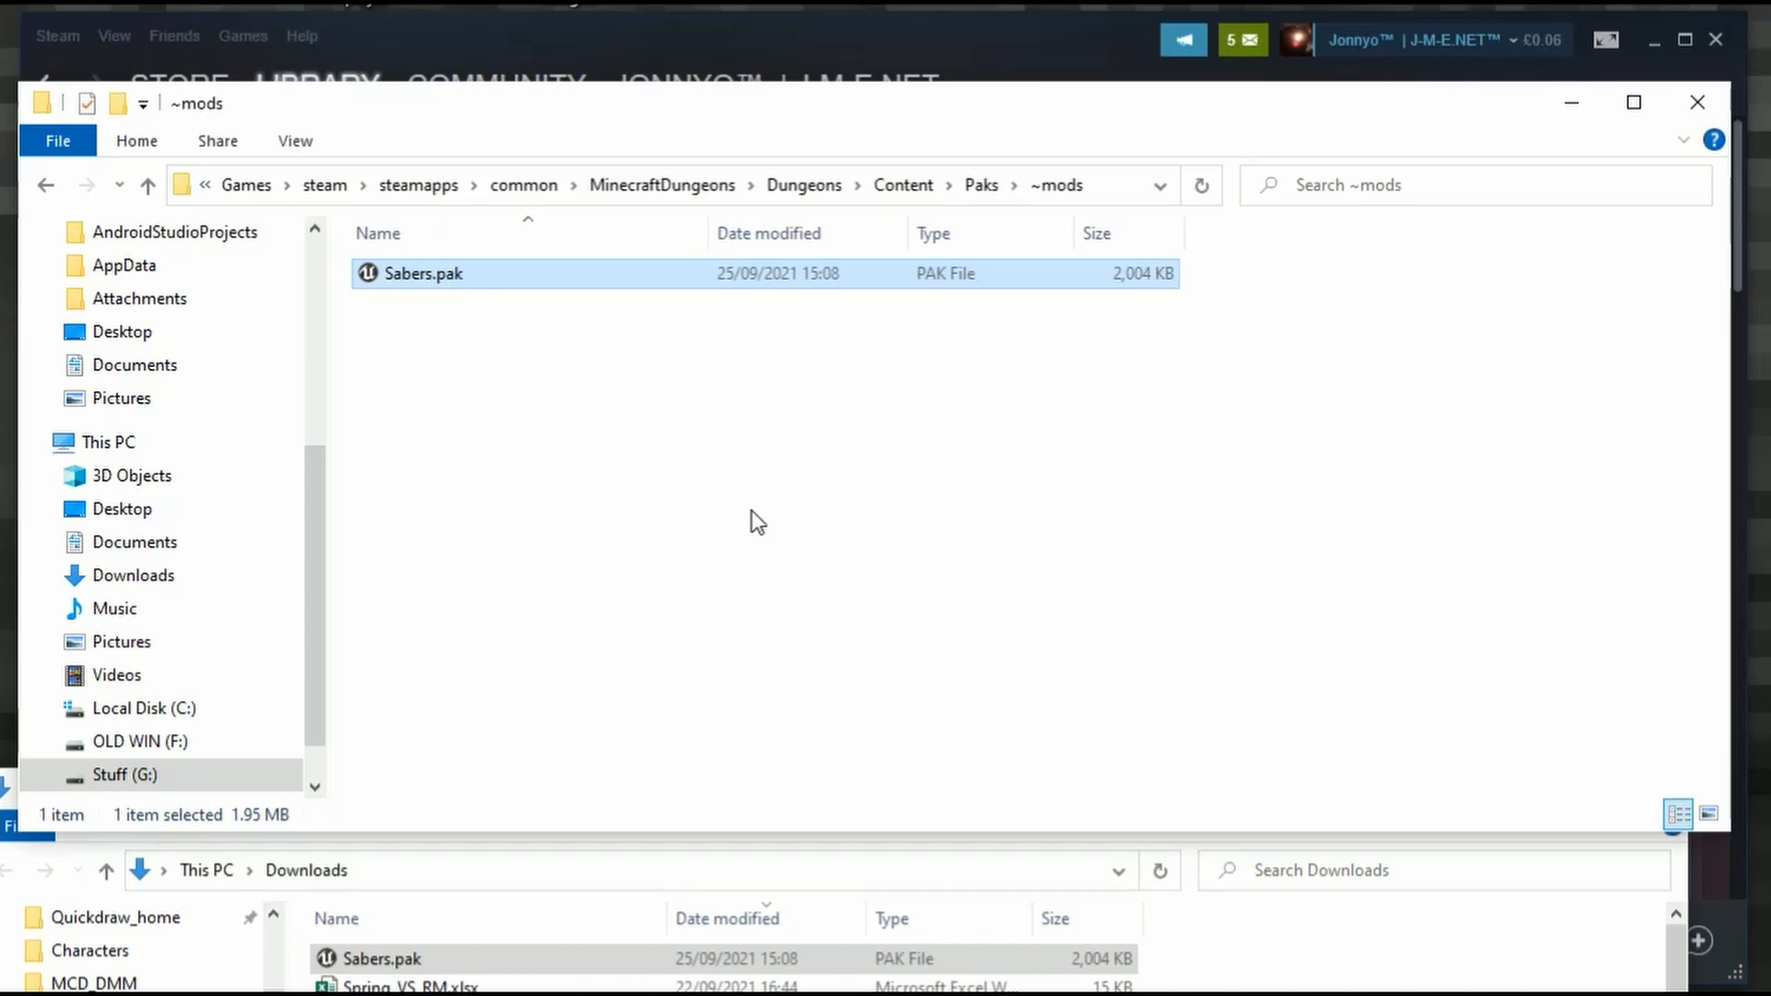
mouse_move(857, 472)
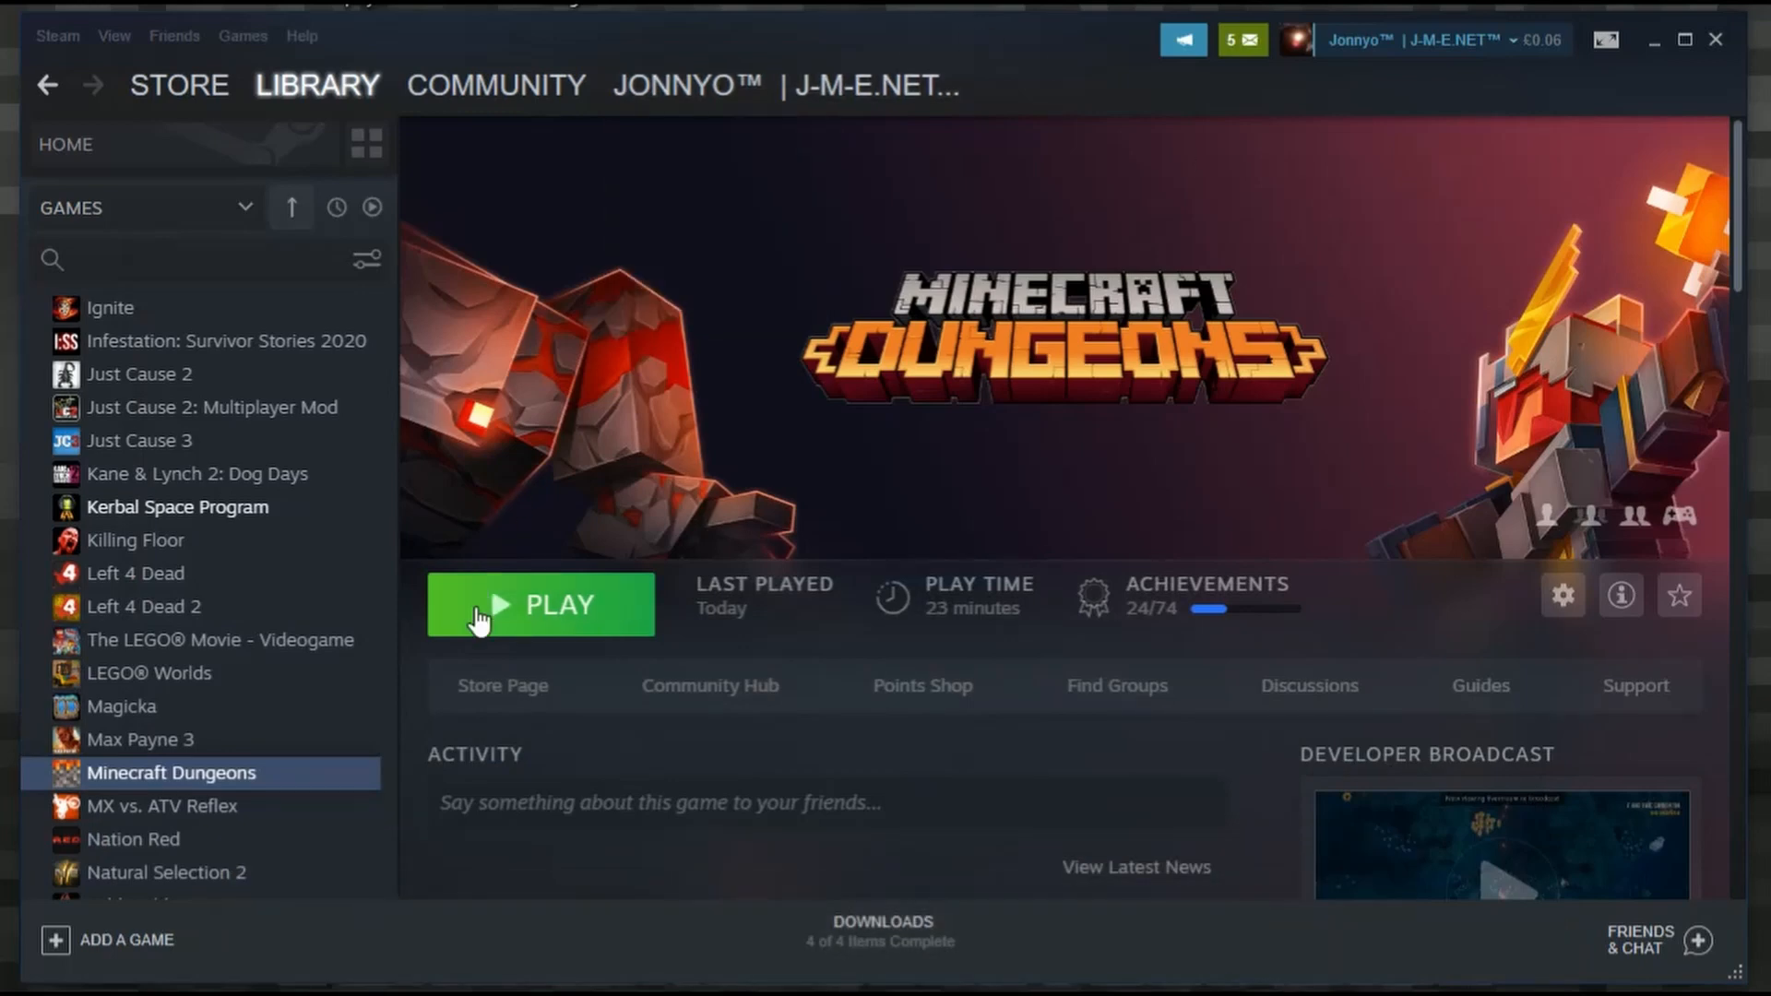
Start Minecraft Dungeons with the PLAY button on its library page.
left_click(540, 604)
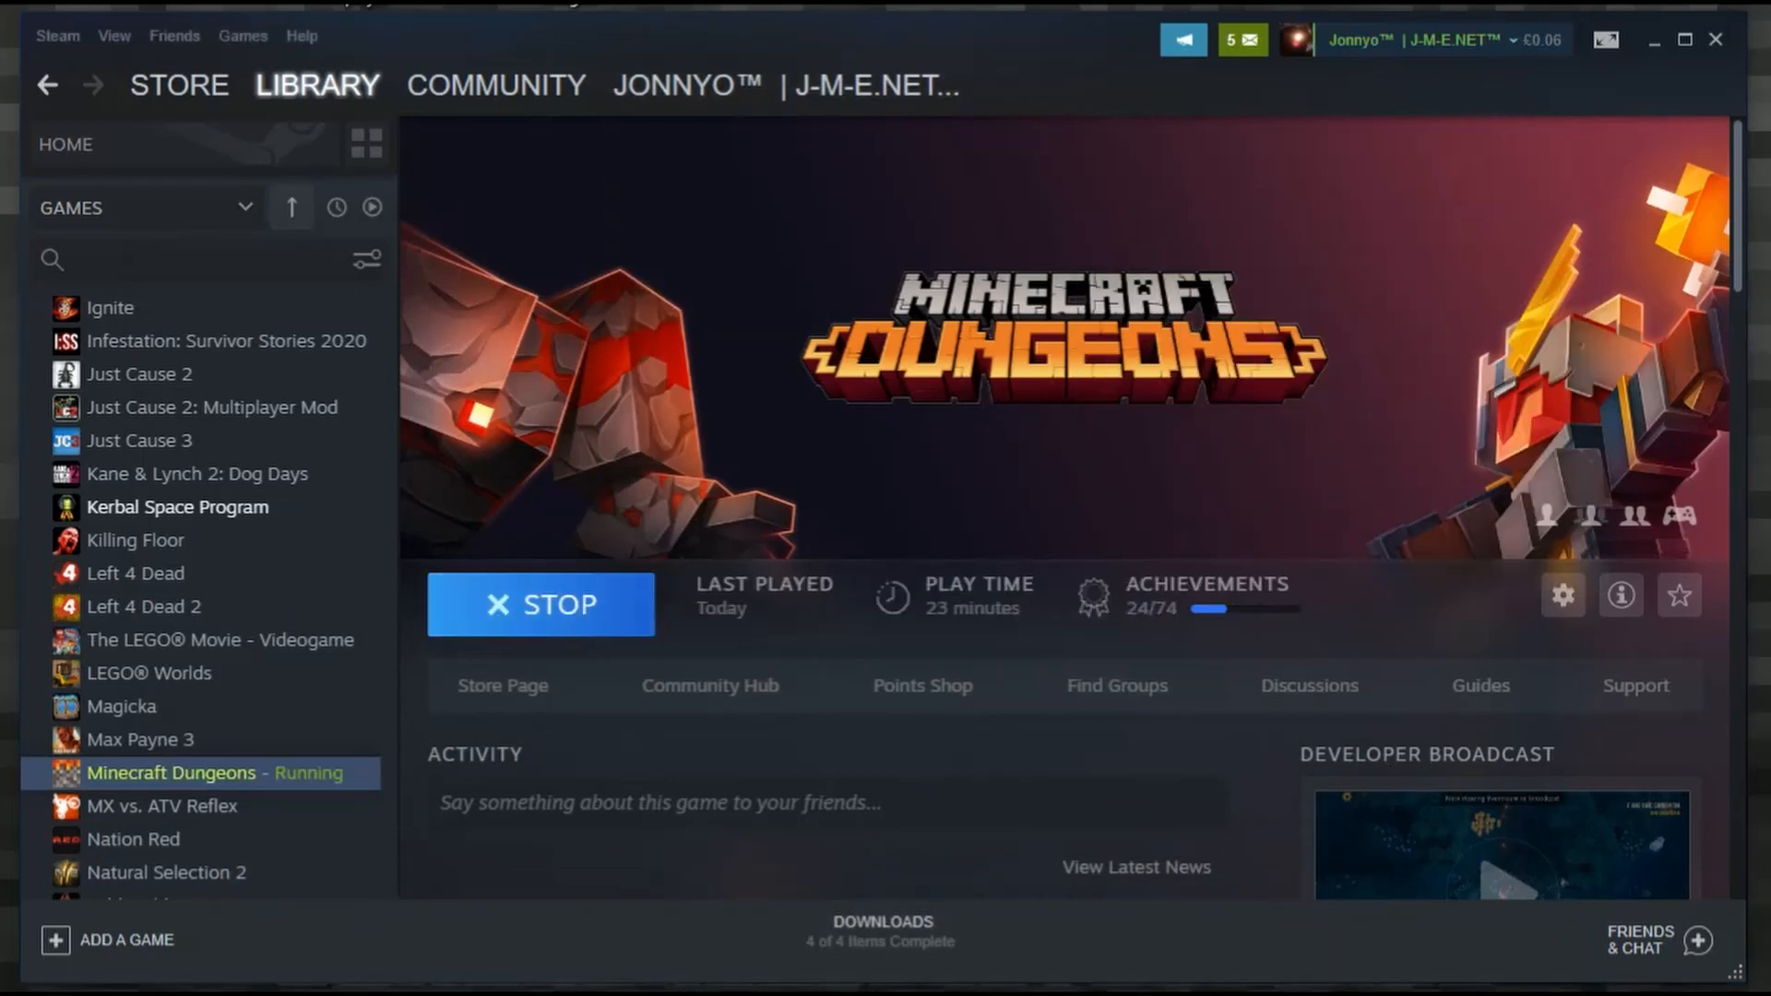